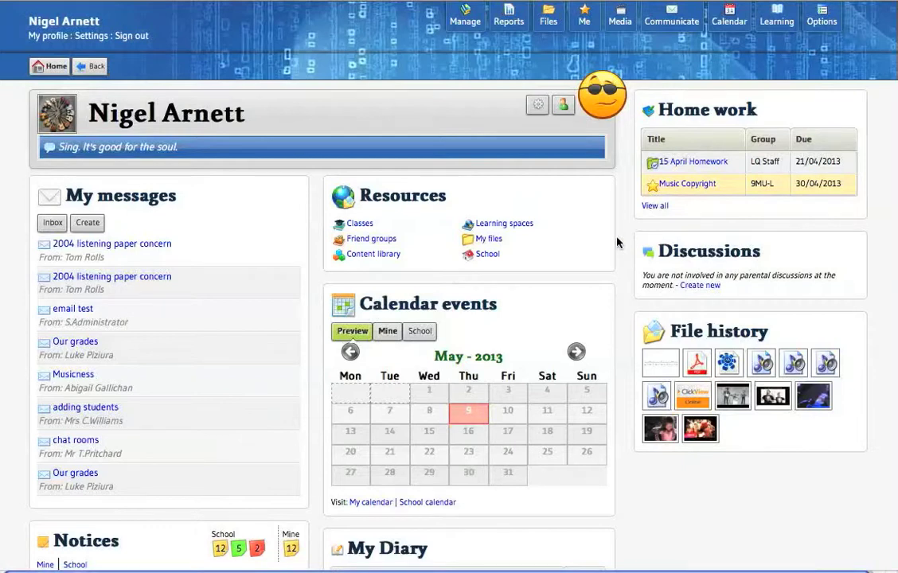
{"action": "mouse_move", "coordinate": [421, 331]}
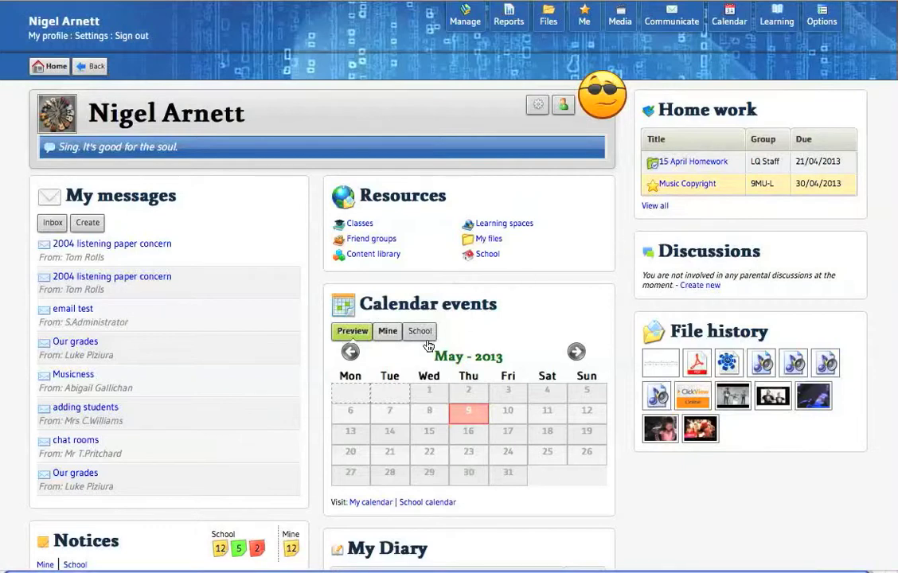
{"action": "mouse_move", "coordinate": [556, 296]}
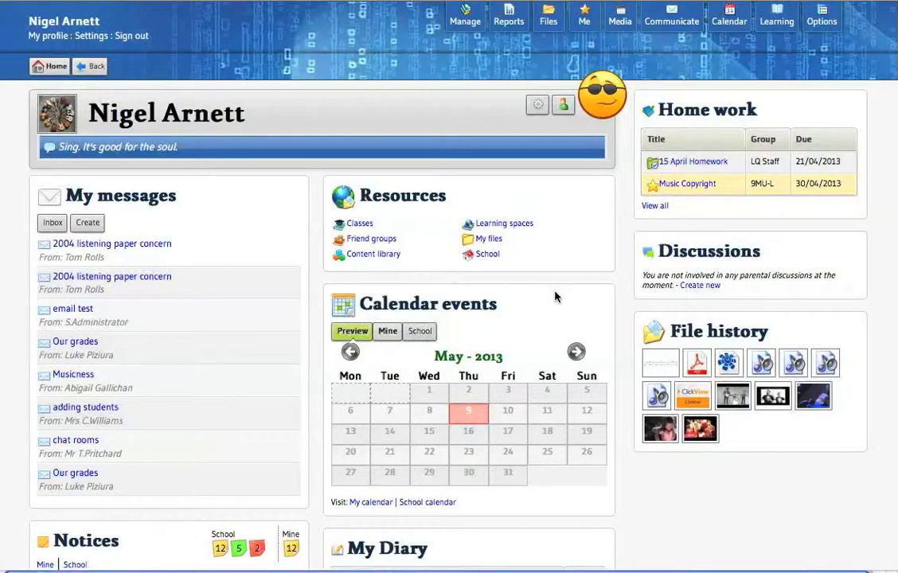
{"action": "mouse_move", "coordinate": [630, 217]}
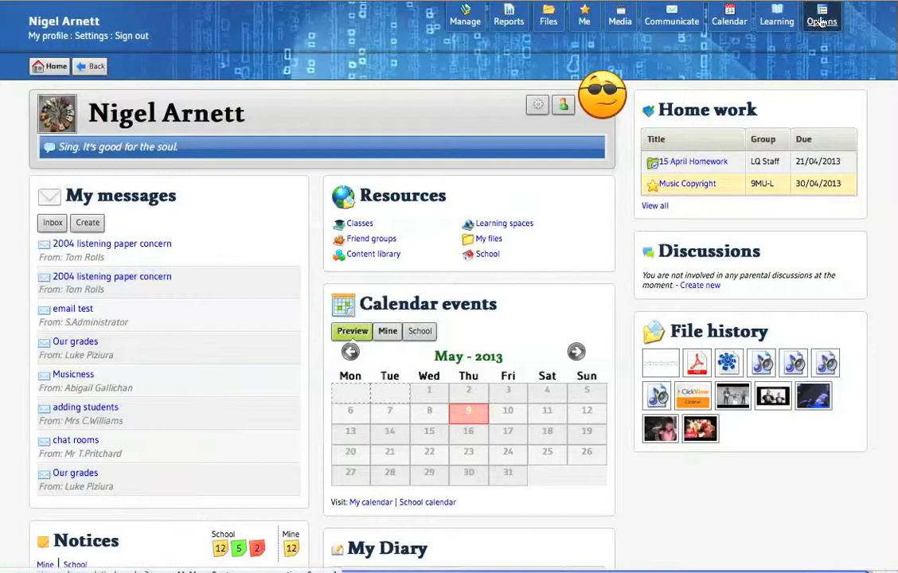
Step: Switch the site theme to v2 mode from the Options menu's Theme entry
{"action": "left_click", "coordinate": [821, 14]}
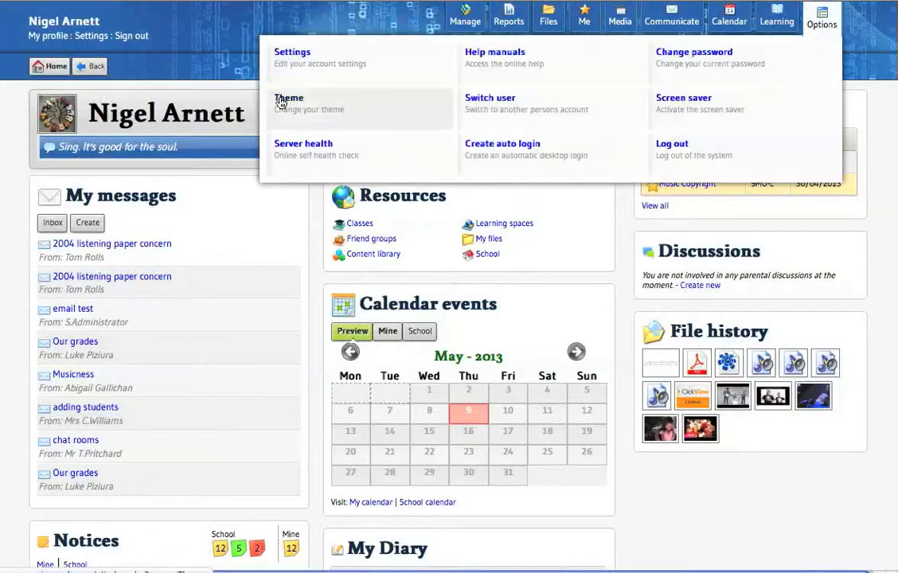
{"action": "mouse_move", "coordinate": [285, 105]}
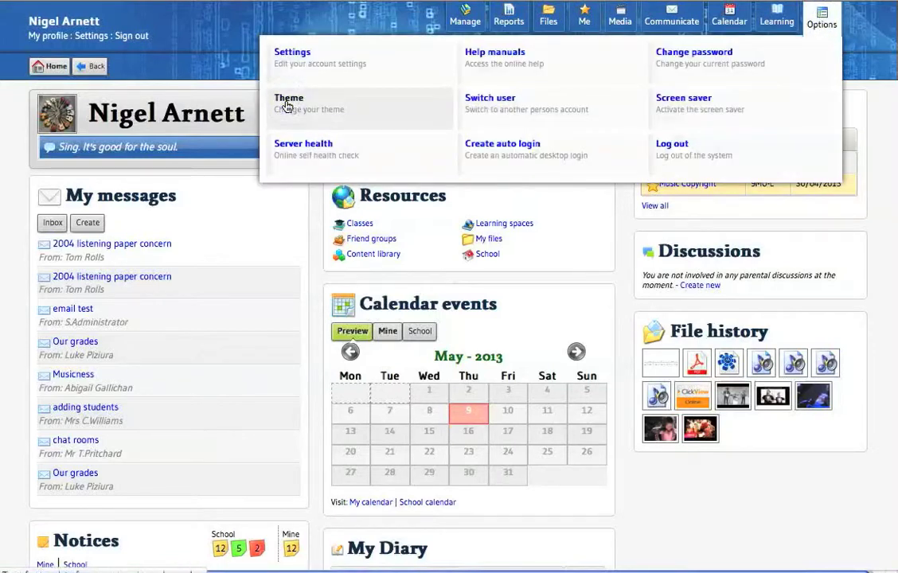
{"action": "left_click", "coordinate": [290, 103]}
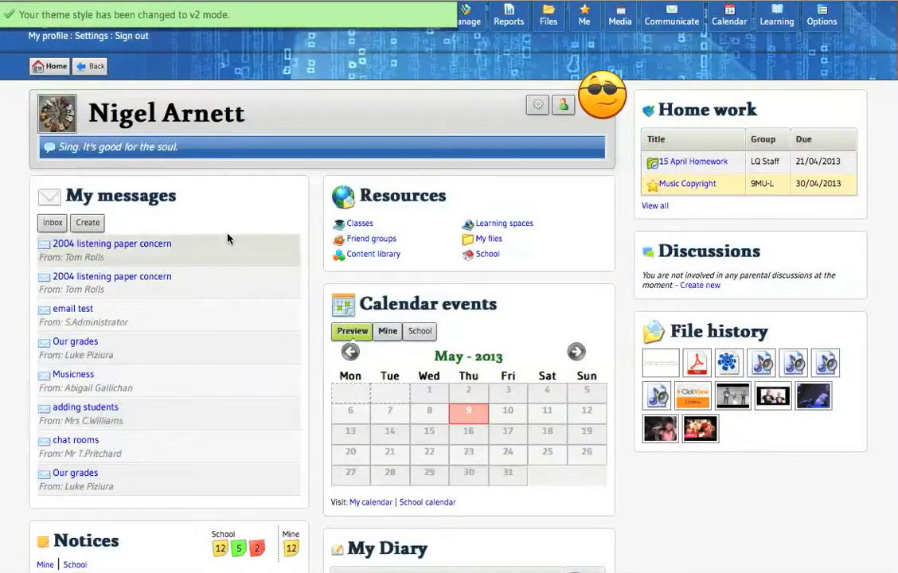
{"action": "mouse_move", "coordinate": [222, 353]}
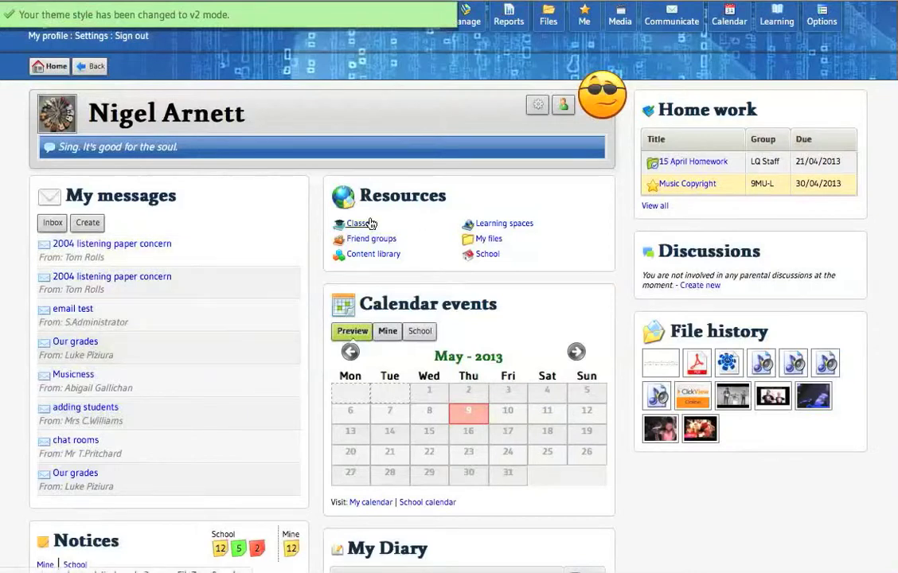
{"action": "mouse_move", "coordinate": [455, 134]}
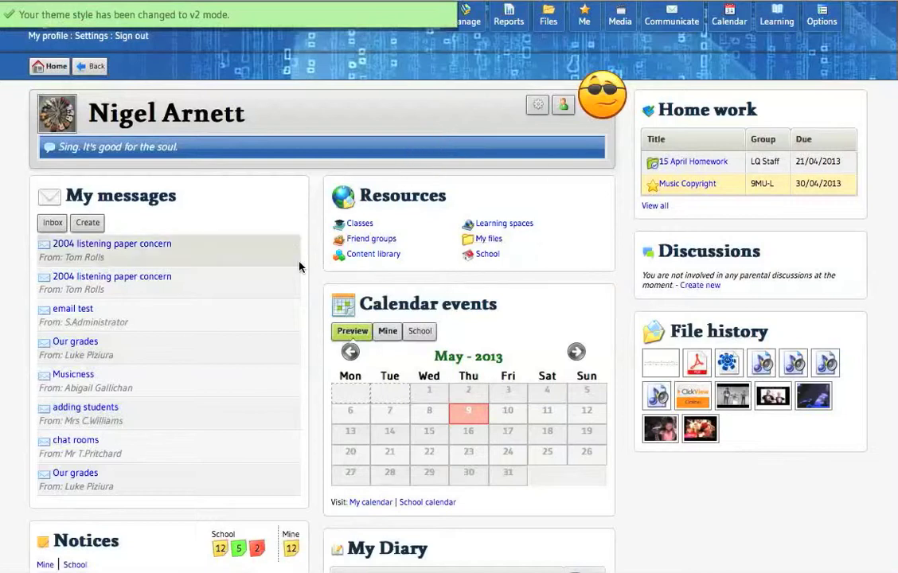
{"action": "mouse_move", "coordinate": [294, 200]}
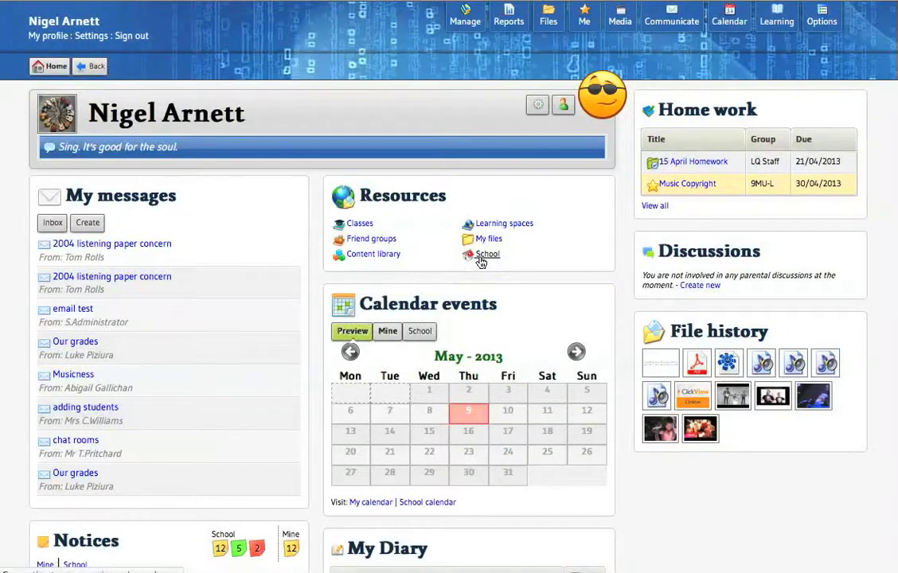
{"action": "left_click", "coordinate": [487, 255]}
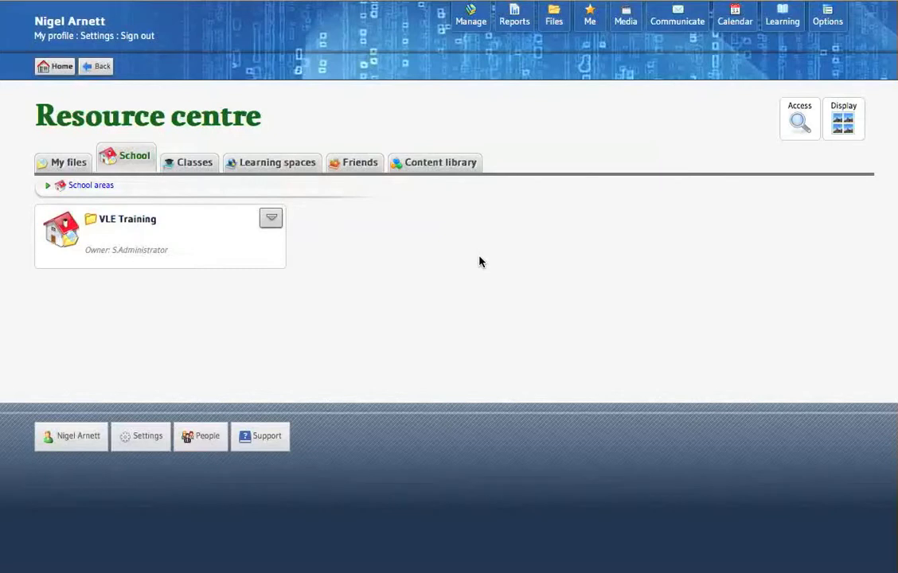
{"action": "mouse_move", "coordinate": [172, 277]}
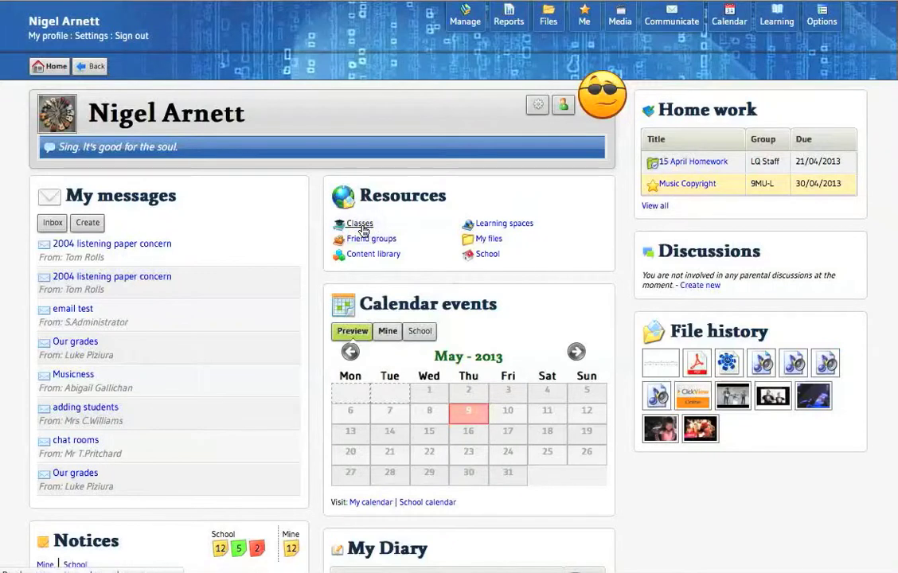
Step: Browse the Classes resource area (7E-MU, 9MU-S, LQ Staff) and dismiss a class options popup
{"action": "left_click", "coordinate": [360, 223]}
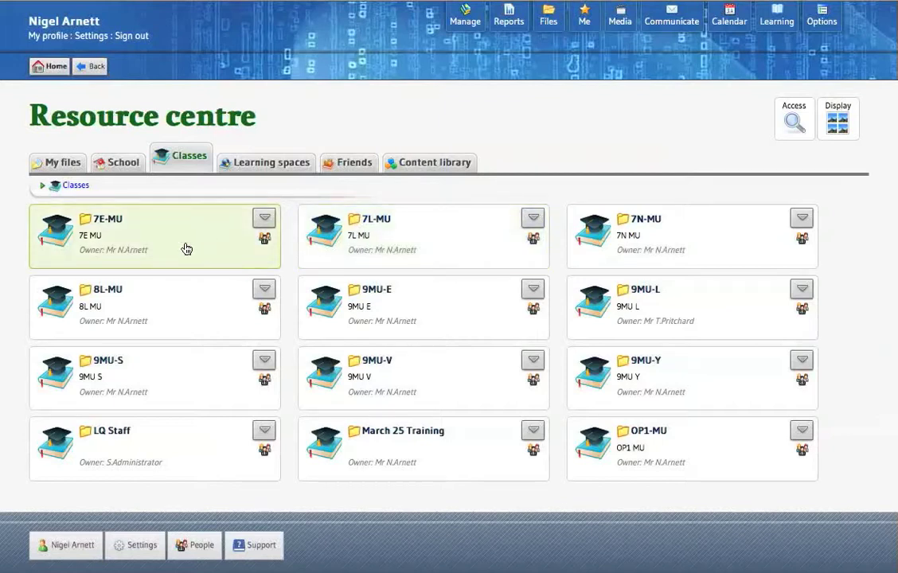
{"action": "scroll", "scroll_direction": "down", "scroll_amount": 3}
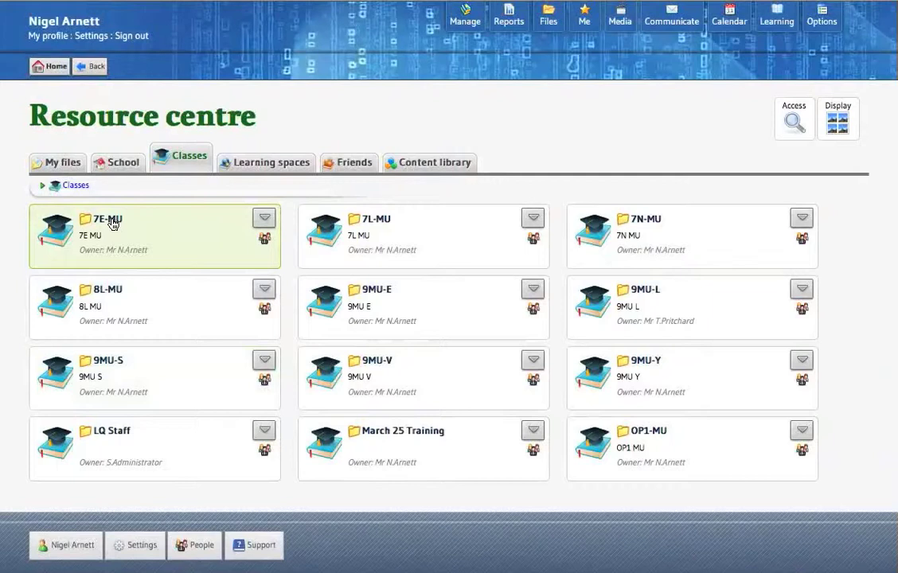
{"action": "mouse_move", "coordinate": [220, 334]}
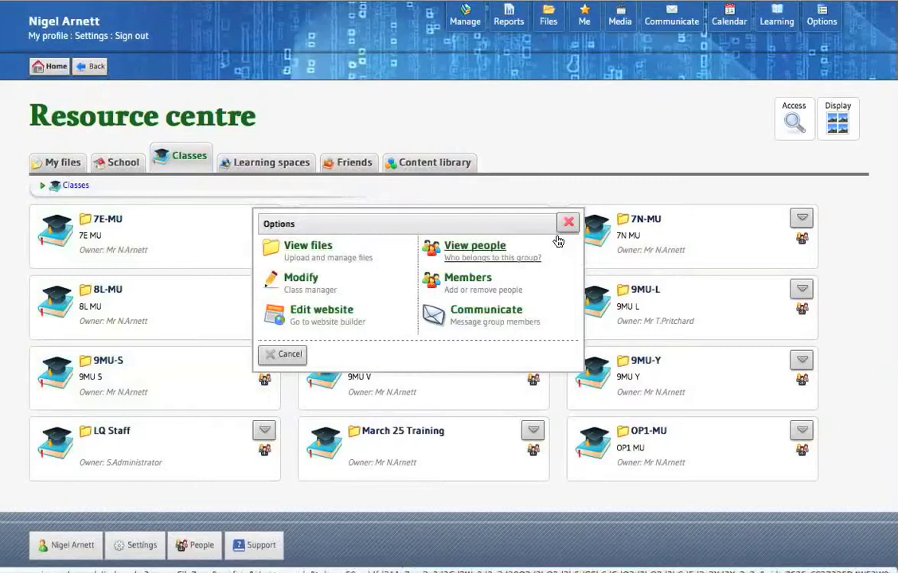
{"action": "left_click", "coordinate": [566, 222]}
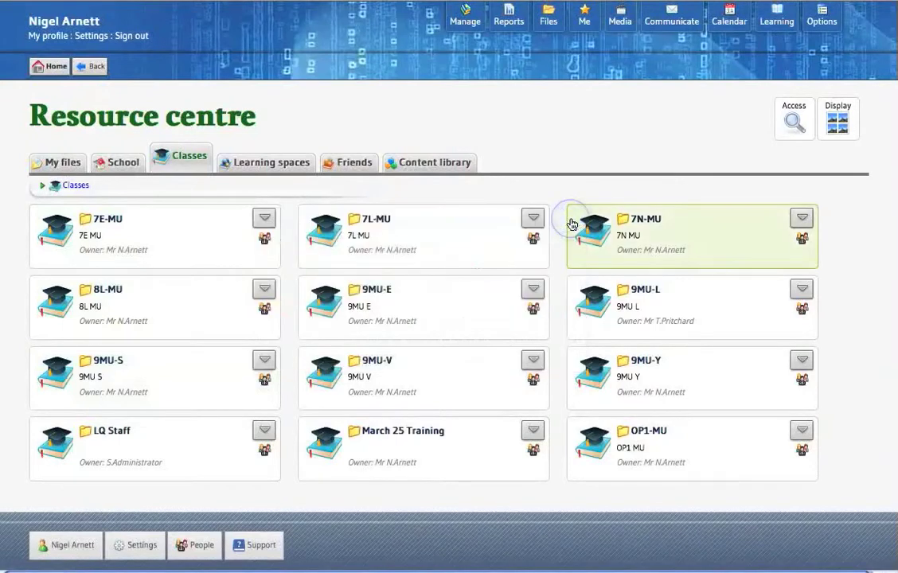
{"action": "mouse_move", "coordinate": [274, 261]}
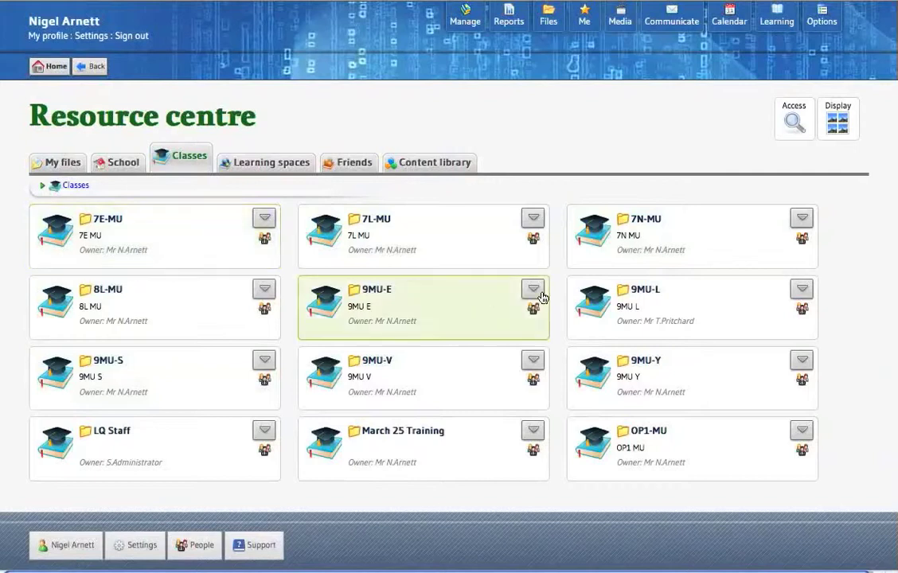
{"action": "mouse_move", "coordinate": [108, 223]}
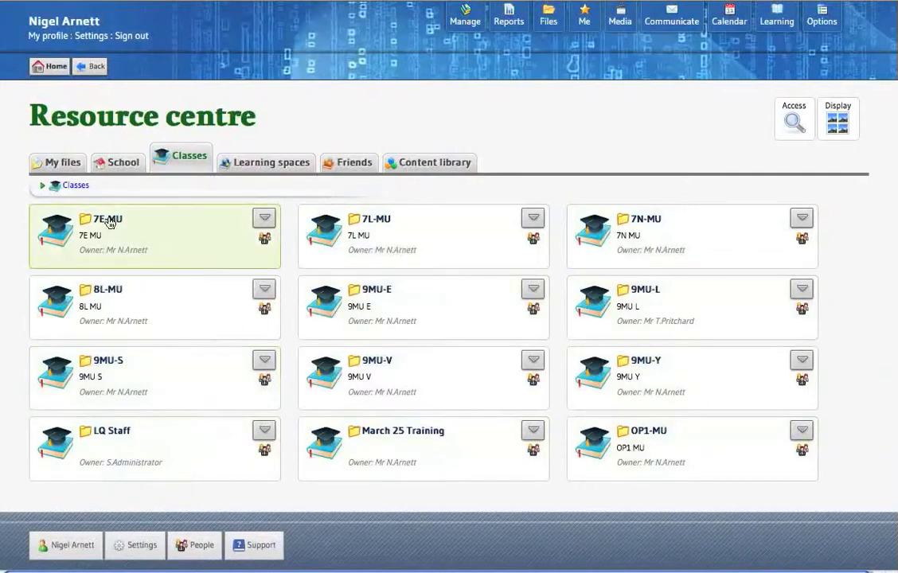
{"action": "mouse_move", "coordinate": [140, 242]}
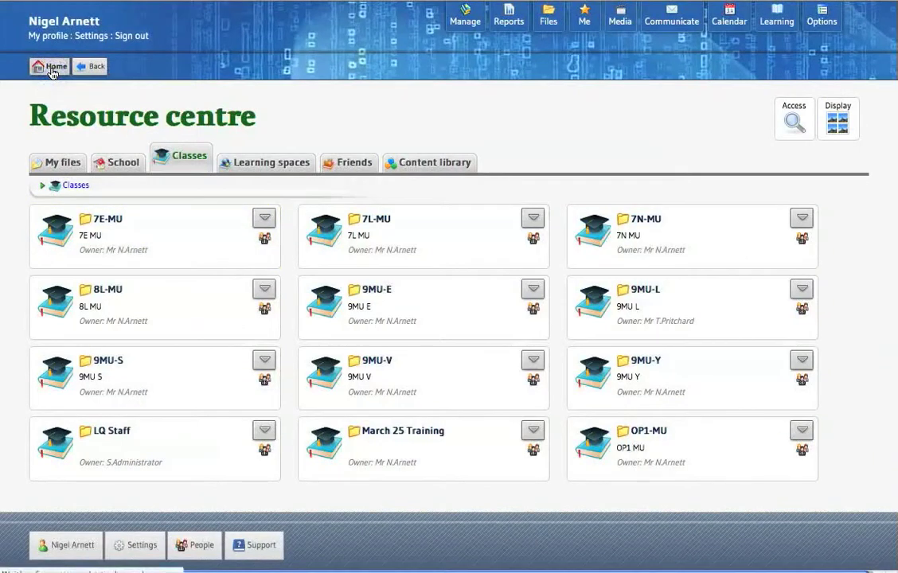
Step: Return Home and show the Learning spaces area with Cirque de Freak and LQ Music
{"action": "left_click", "coordinate": [50, 67]}
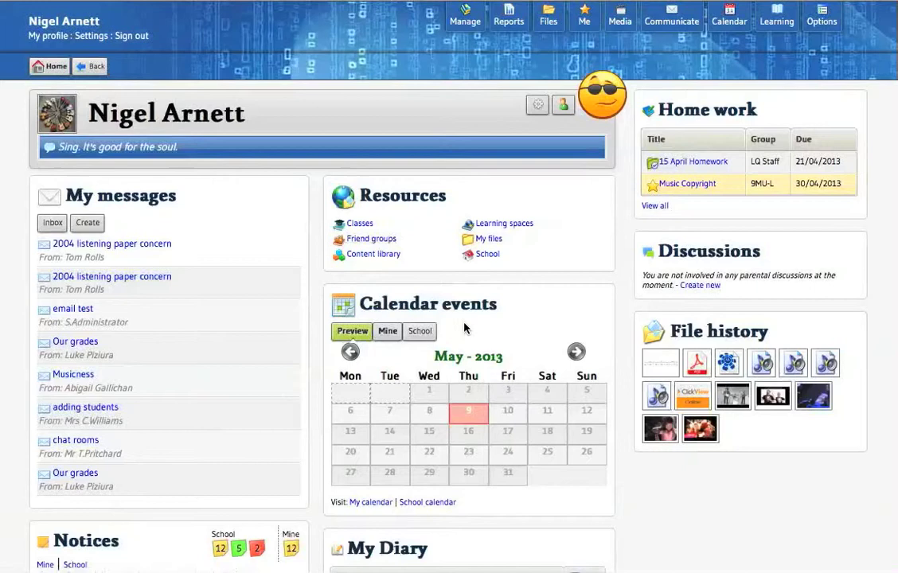
{"action": "mouse_move", "coordinate": [503, 223]}
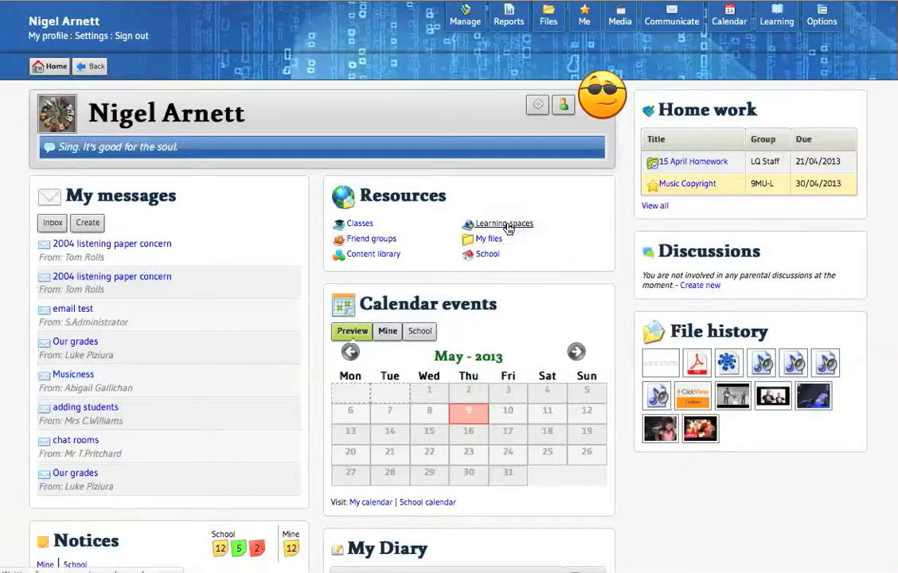
{"action": "left_click", "coordinate": [504, 223]}
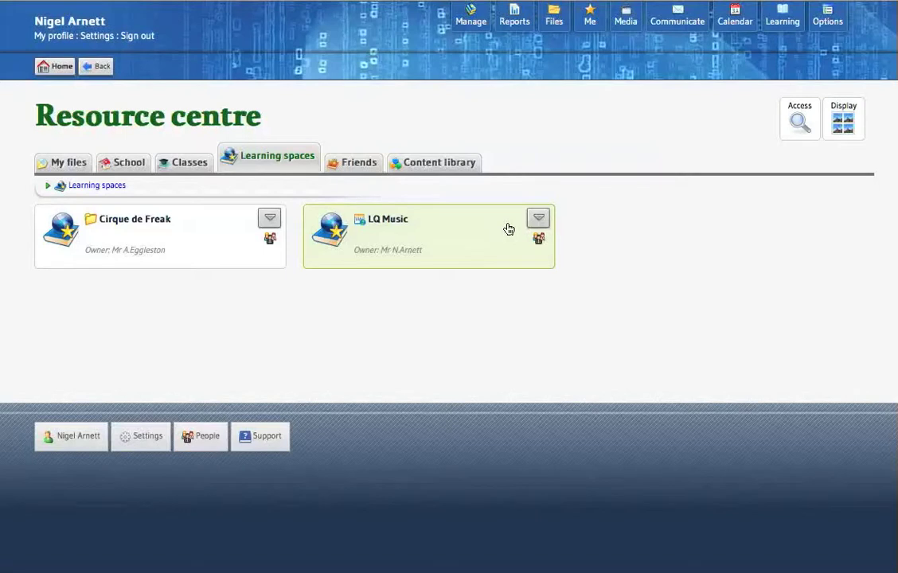
{"action": "mouse_move", "coordinate": [494, 226]}
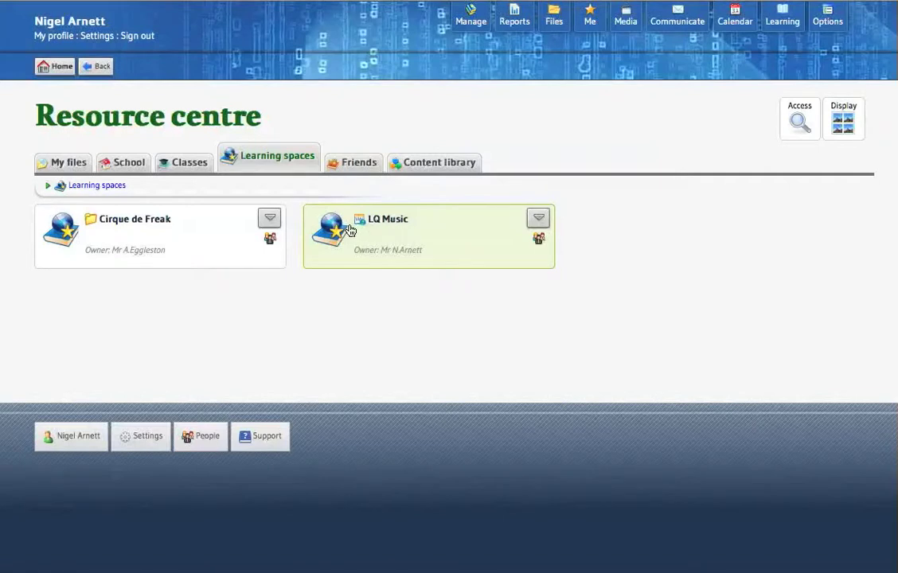
{"action": "mouse_move", "coordinate": [396, 233]}
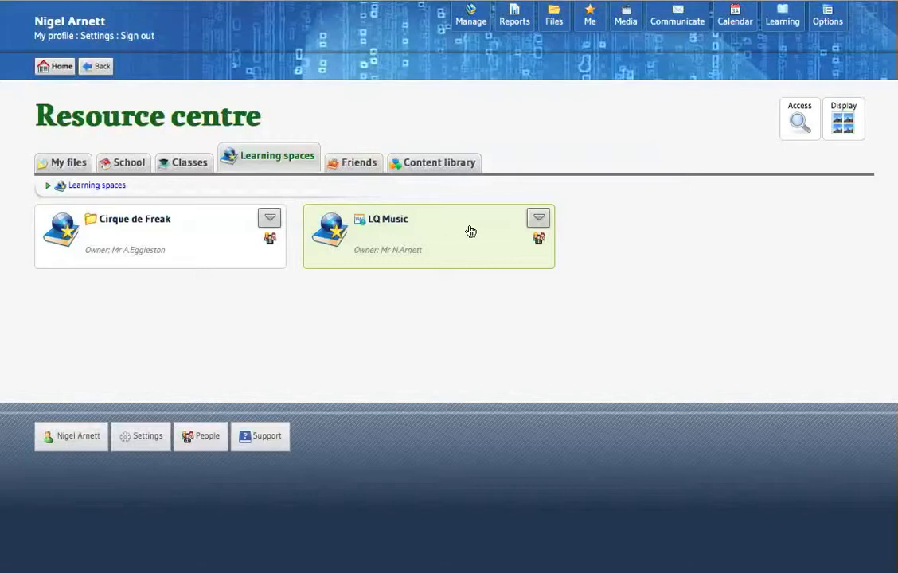
{"action": "left_click", "coordinate": [538, 217]}
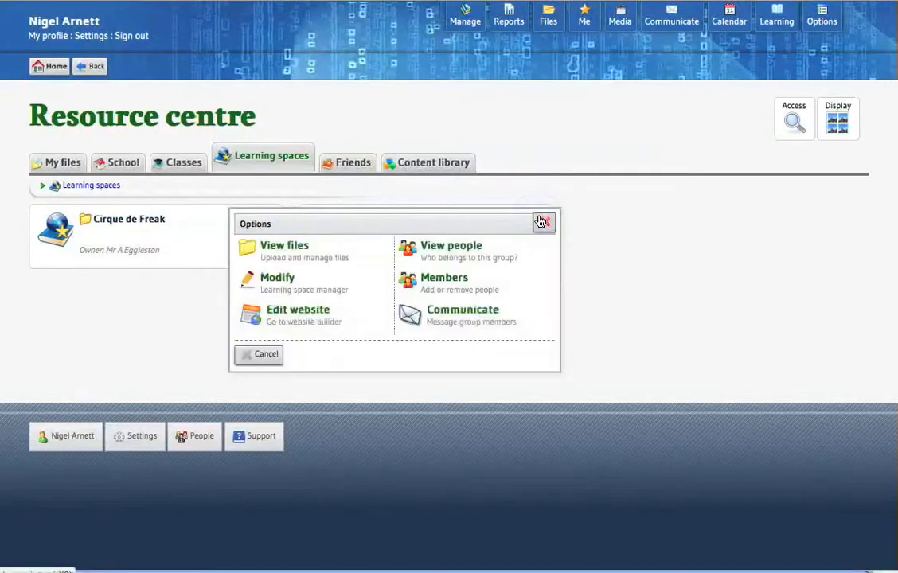
{"action": "left_click", "coordinate": [283, 245]}
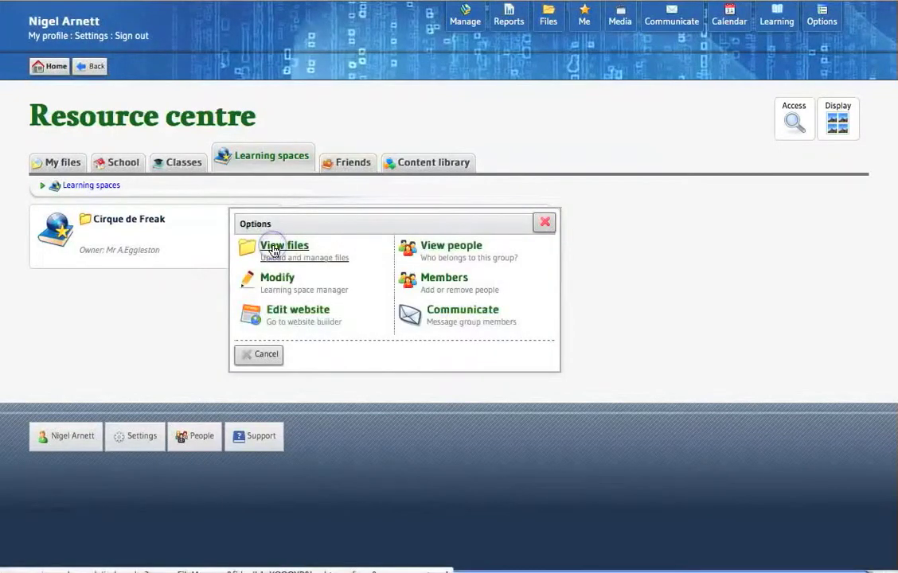
{"action": "left_click", "coordinate": [284, 246]}
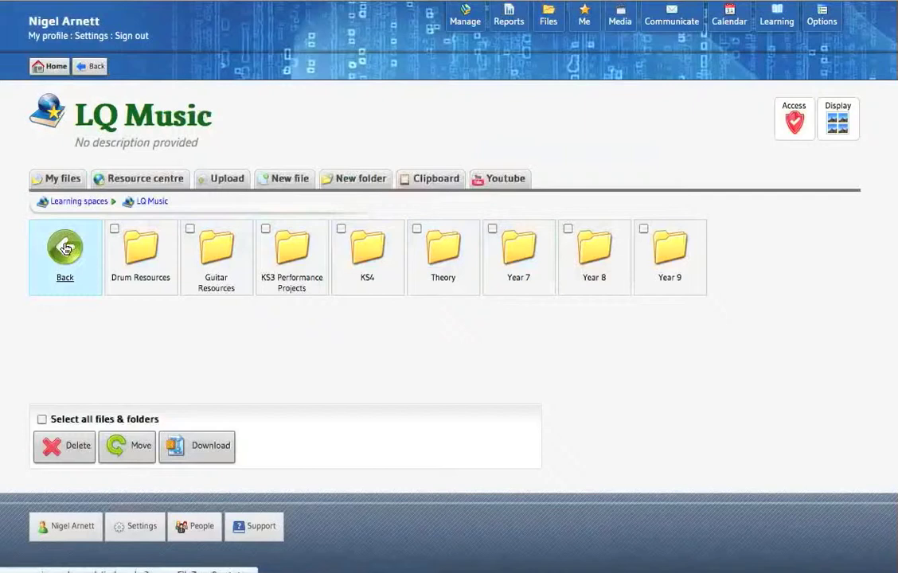
{"action": "left_click", "coordinate": [65, 263]}
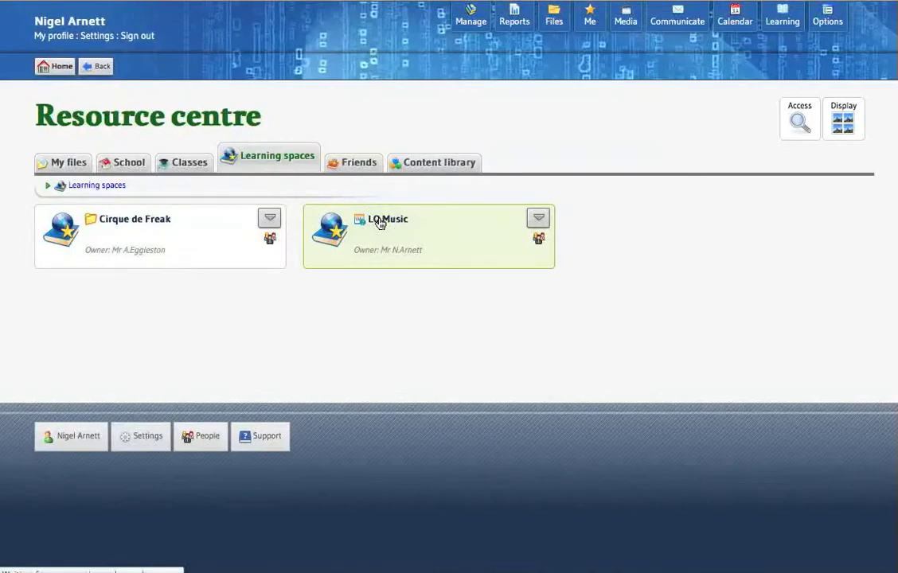
Step: Visit the LQ Music website's Guitar page under Instrumental Resources, with its chord help videos
{"action": "left_click", "coordinate": [385, 219]}
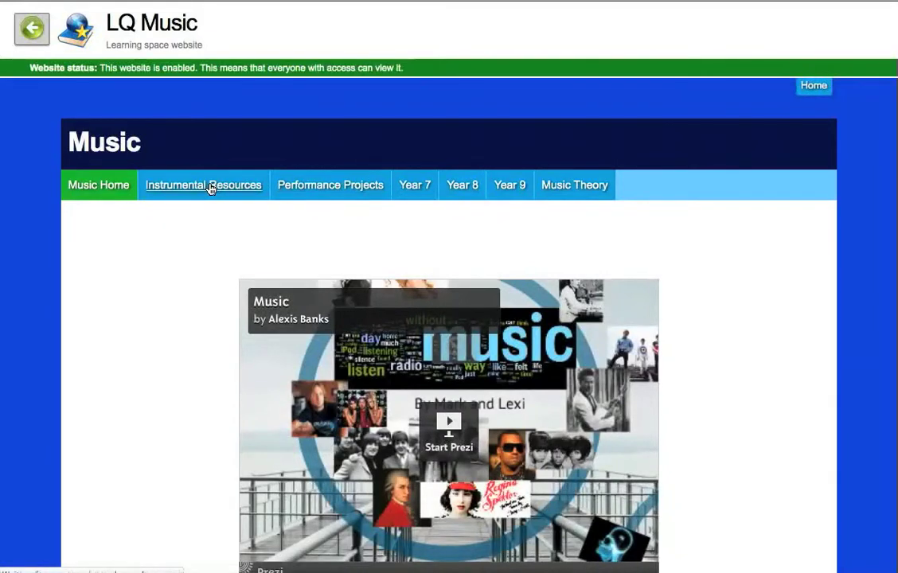
{"action": "left_click", "coordinate": [204, 185]}
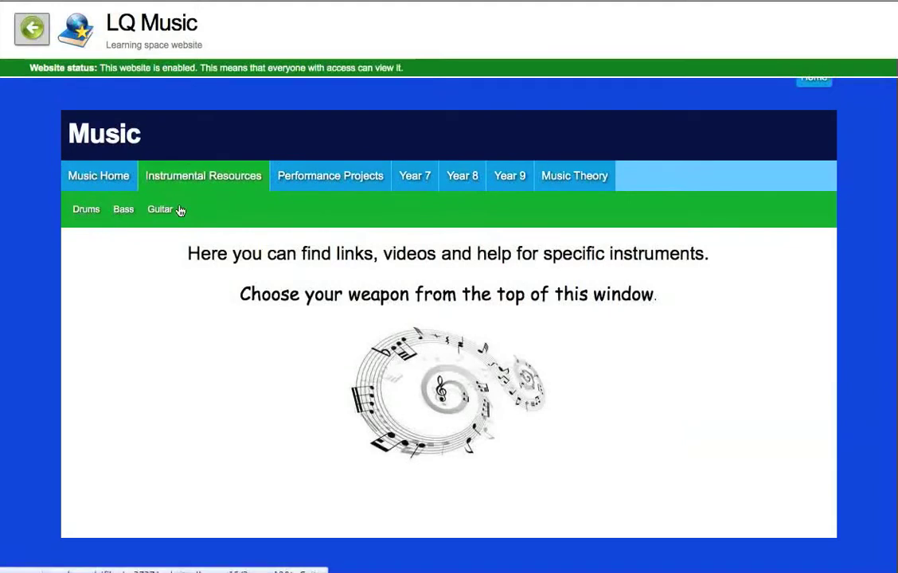
{"action": "mouse_move", "coordinate": [86, 208]}
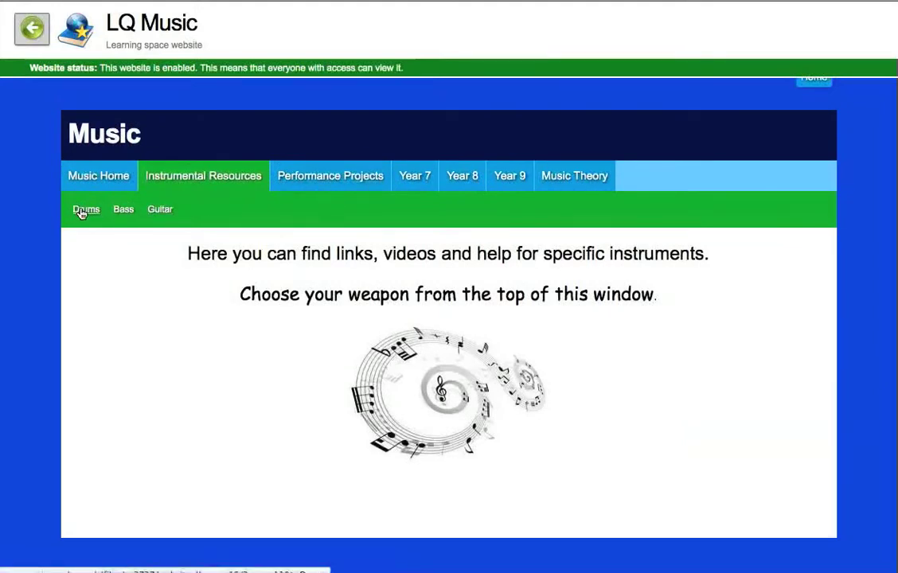
{"action": "mouse_move", "coordinate": [160, 210]}
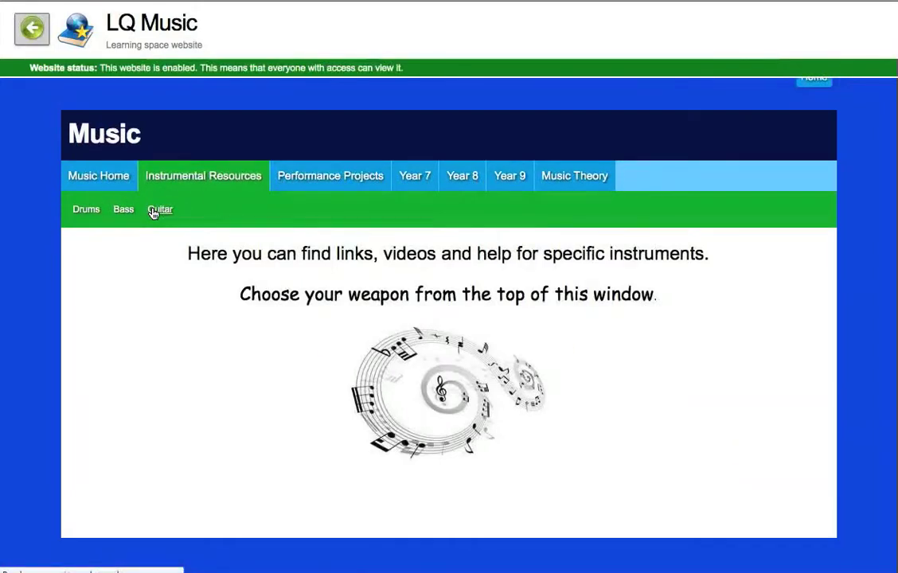
{"action": "left_click", "coordinate": [159, 210]}
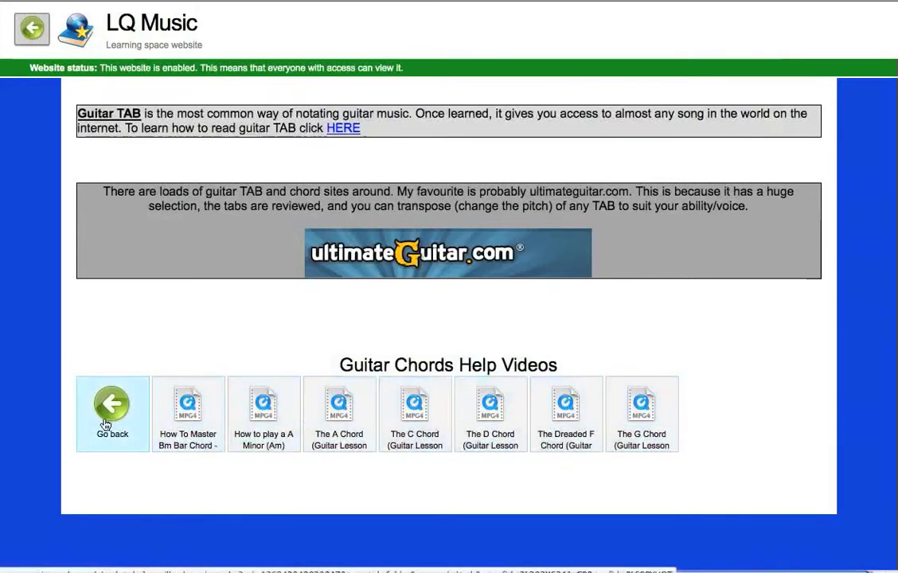
{"action": "mouse_move", "coordinate": [32, 82]}
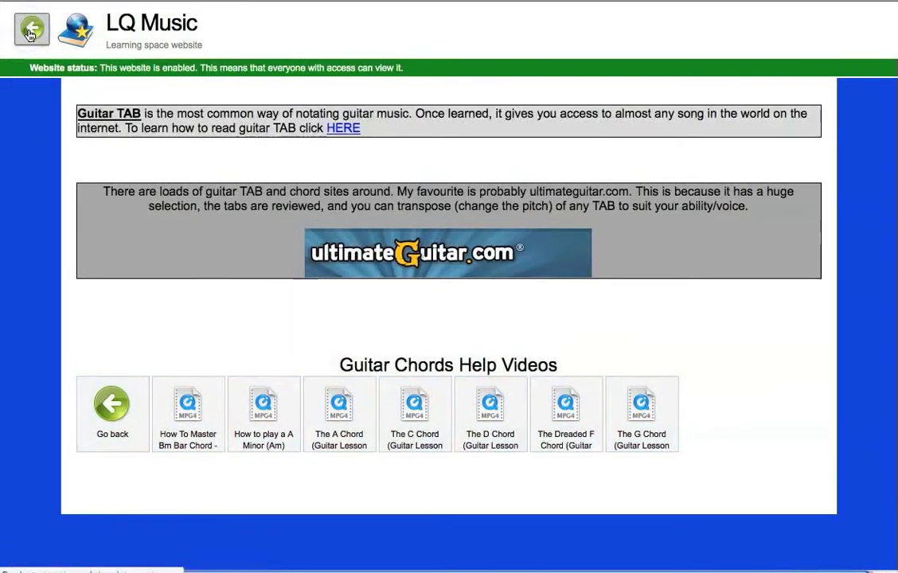
Step: Leave the LQ Music website and return to the home dashboard
{"action": "left_click", "coordinate": [30, 29]}
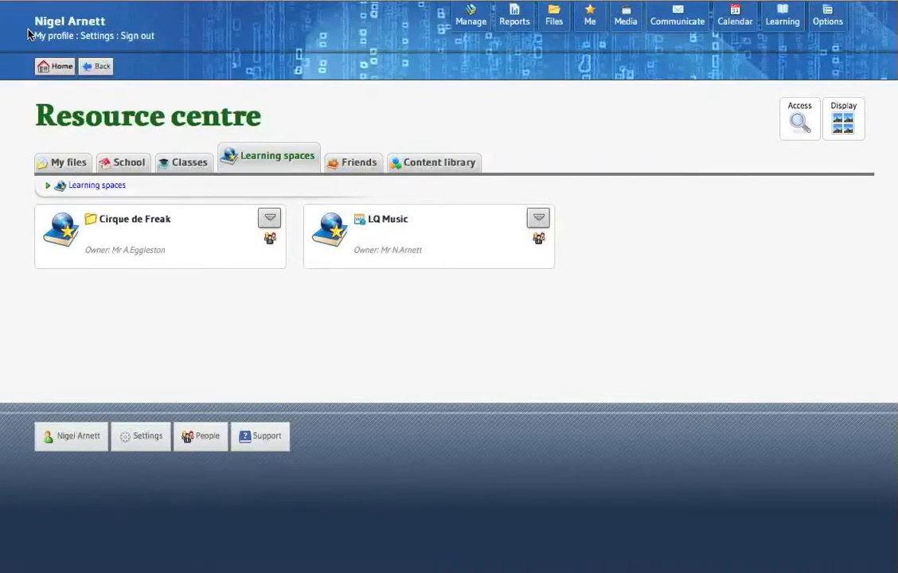
{"action": "mouse_move", "coordinate": [347, 315]}
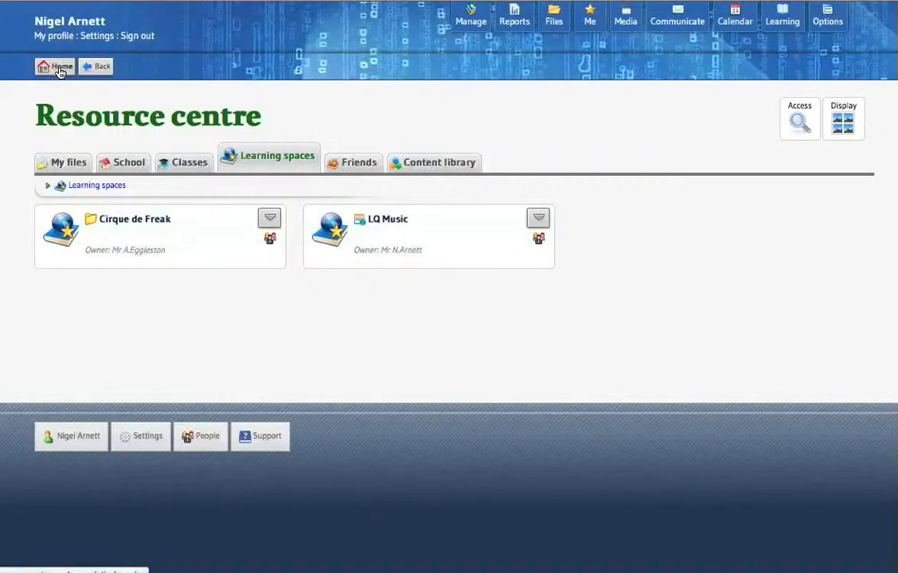
{"action": "left_click", "coordinate": [55, 66]}
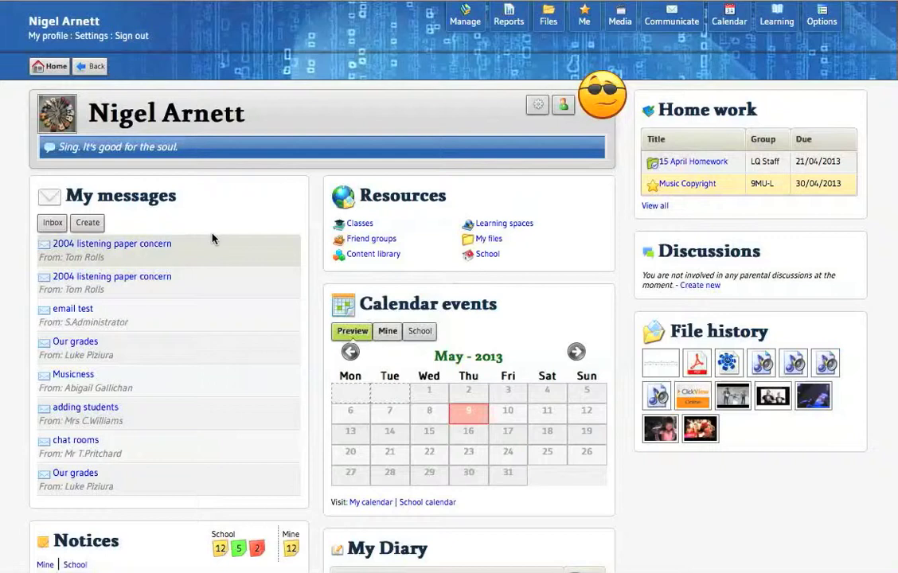
{"action": "mouse_move", "coordinate": [413, 274]}
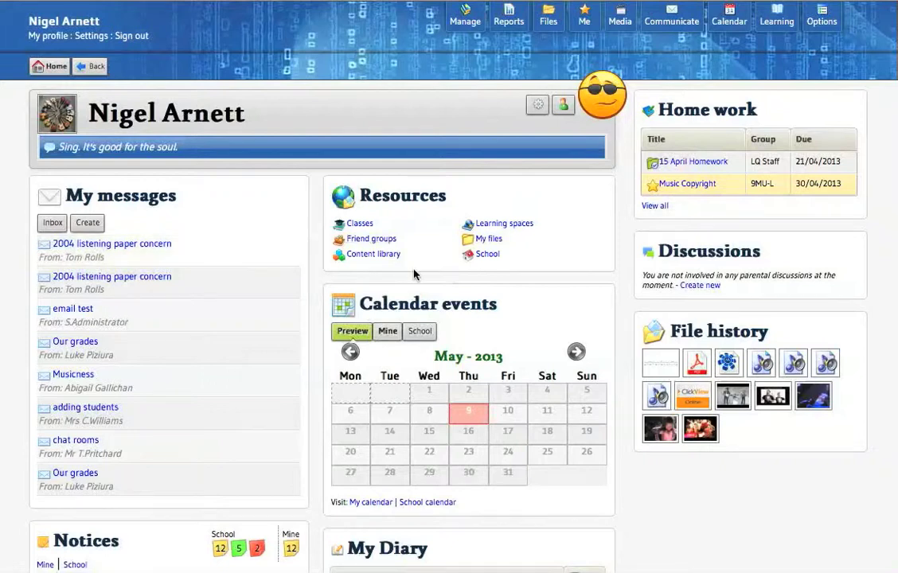
{"action": "mouse_move", "coordinate": [423, 274]}
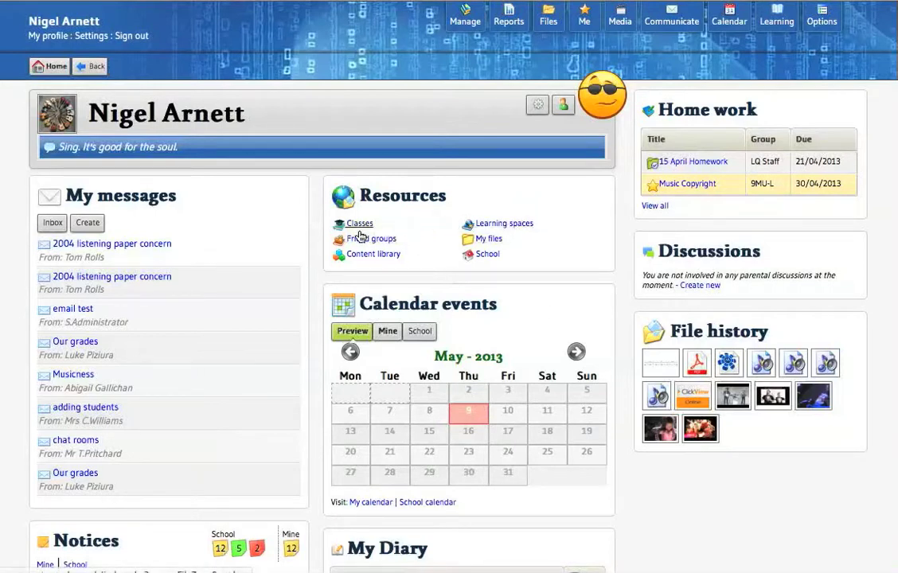
{"action": "mouse_move", "coordinate": [371, 239]}
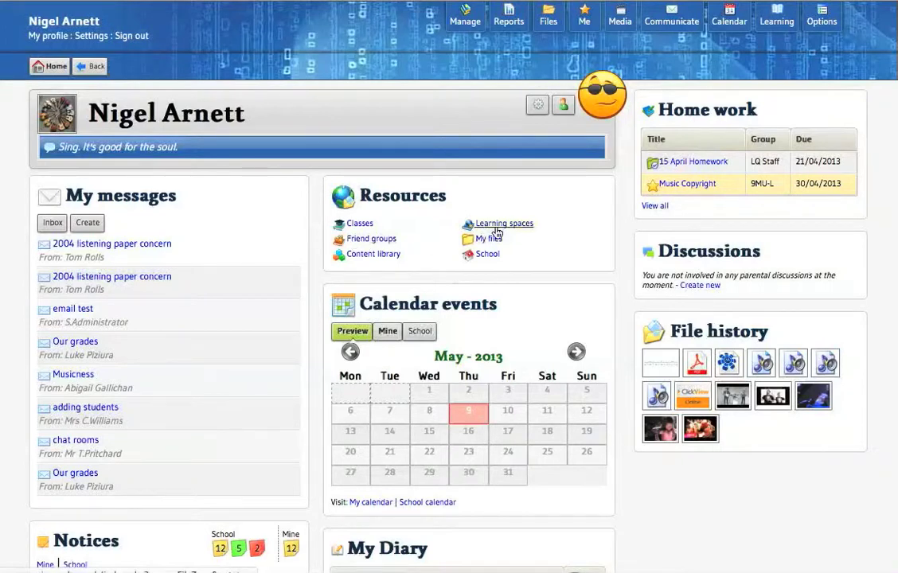
{"action": "mouse_move", "coordinate": [375, 239]}
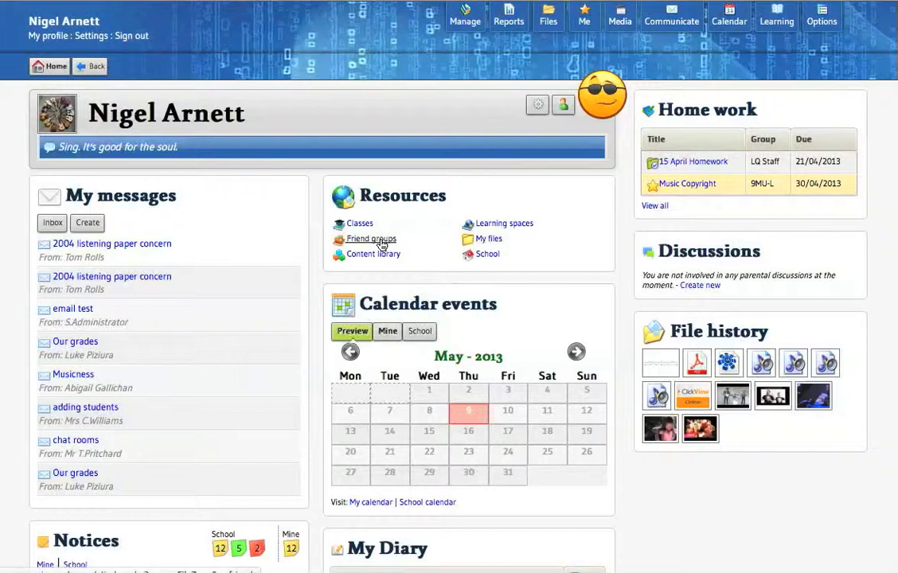
{"action": "mouse_move", "coordinate": [352, 242]}
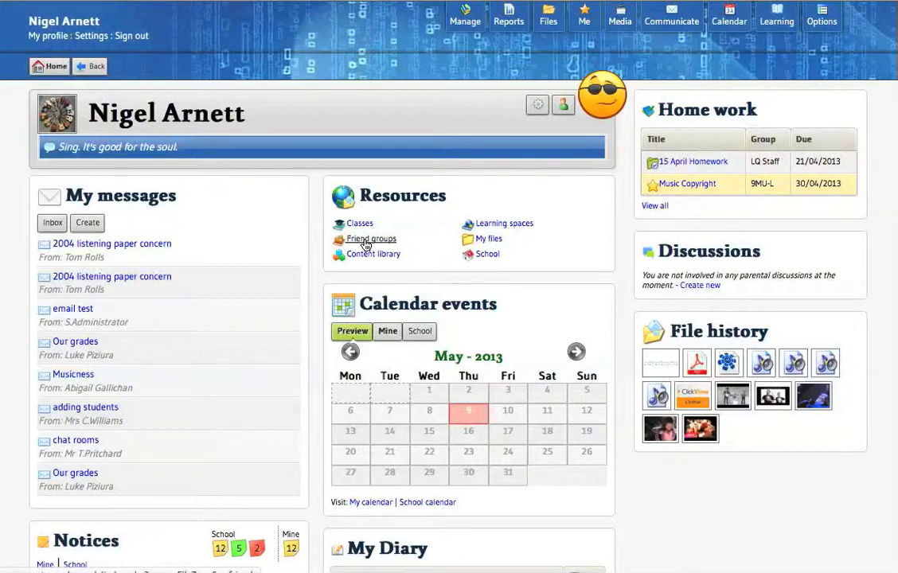
Step: Show the Friends area listing groups like Music Curriculum and TeachingStaff
{"action": "left_click", "coordinate": [371, 238]}
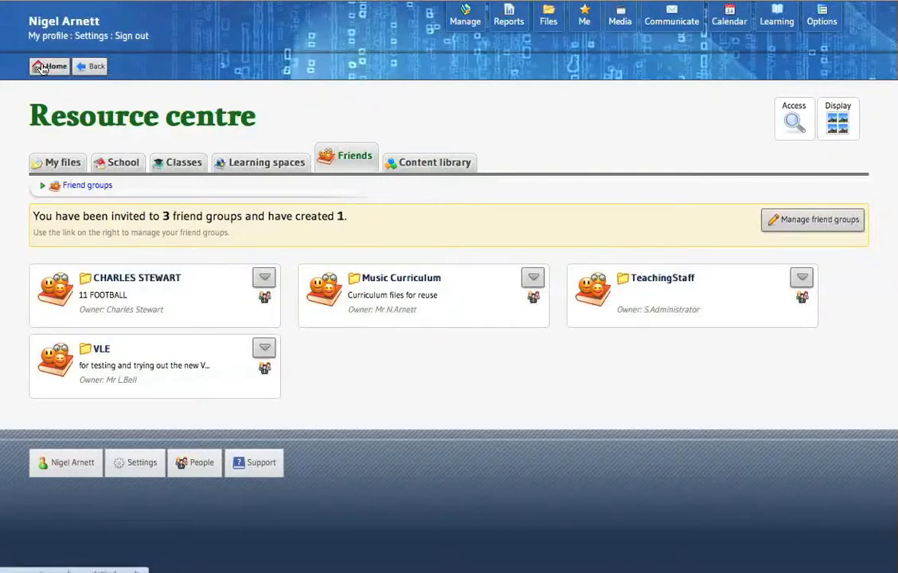
{"action": "left_click", "coordinate": [48, 66]}
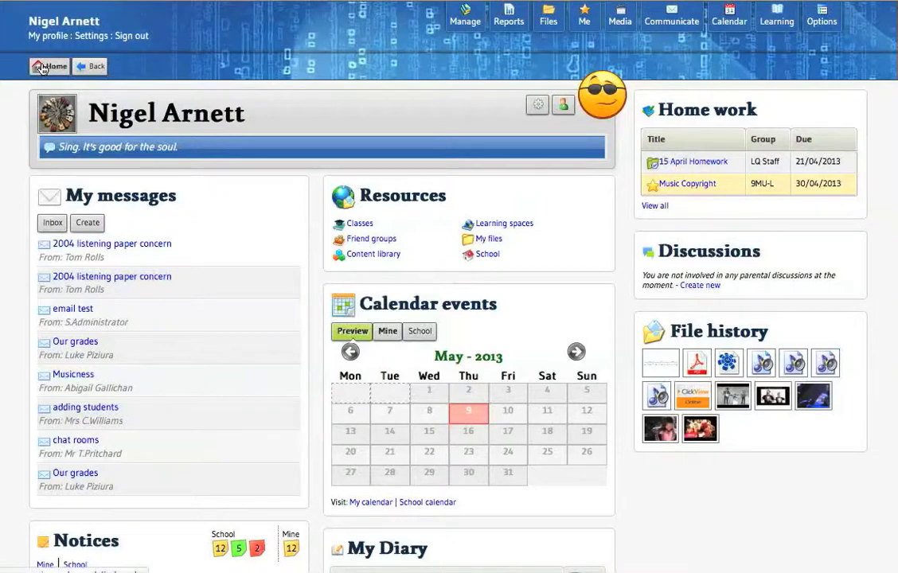
{"action": "mouse_move", "coordinate": [294, 248]}
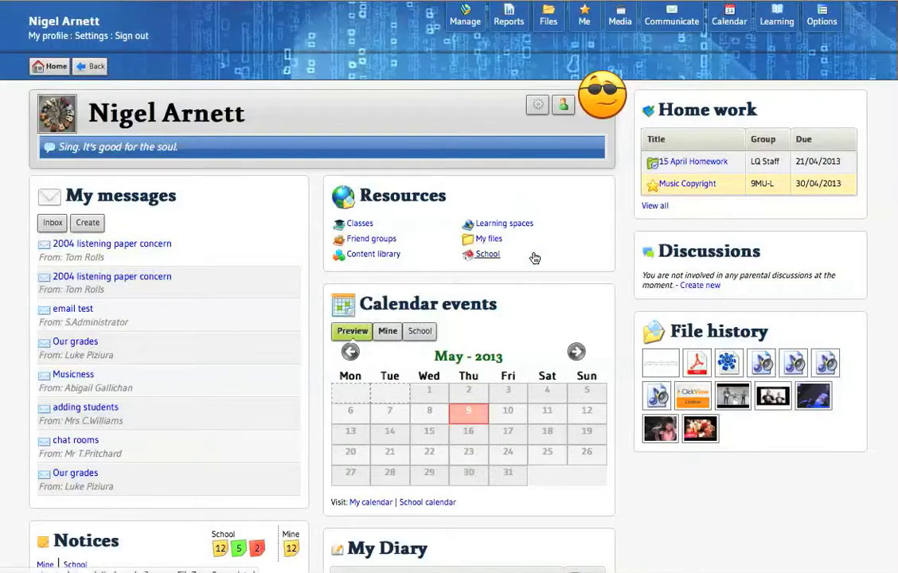
{"action": "mouse_move", "coordinate": [372, 254]}
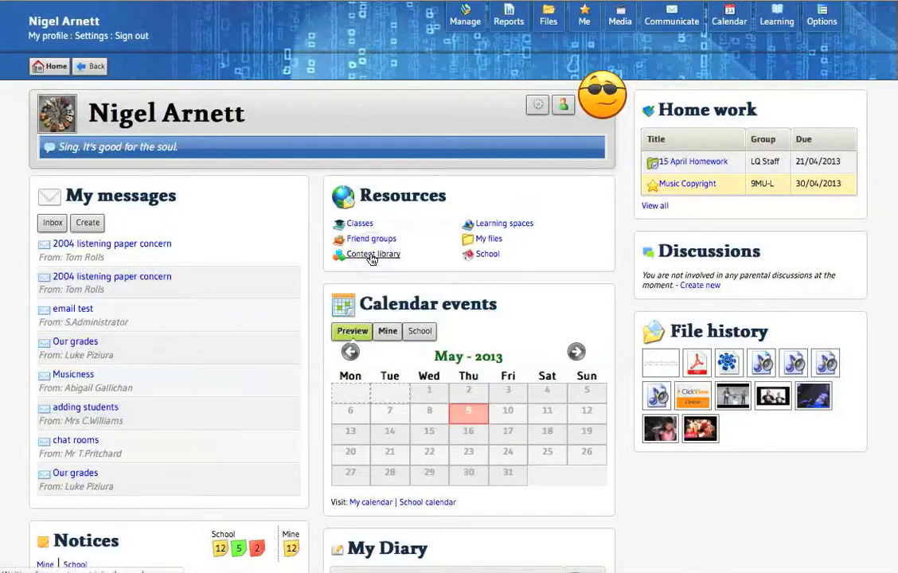
Step: Launch the YouTube Browser provider from the Content library
{"action": "left_click", "coordinate": [371, 255]}
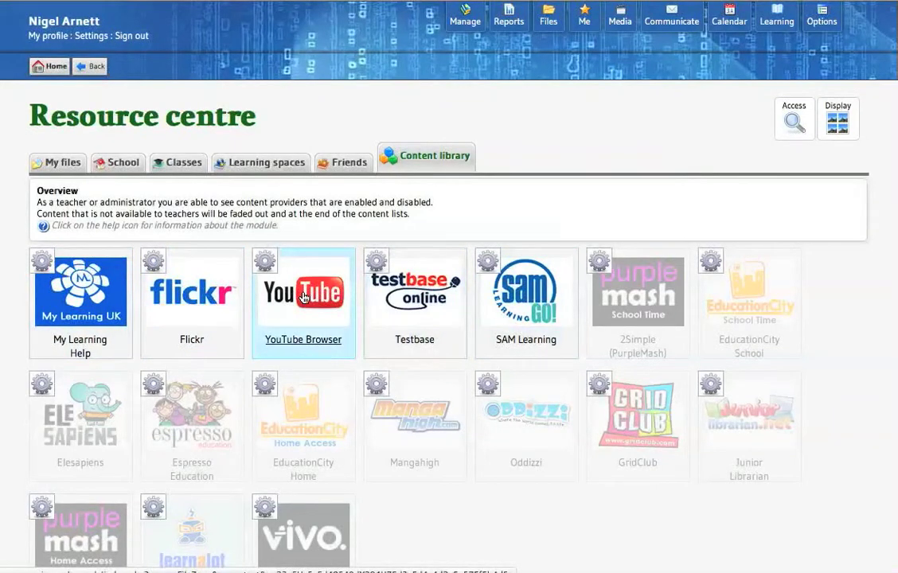
{"action": "left_click", "coordinate": [303, 293]}
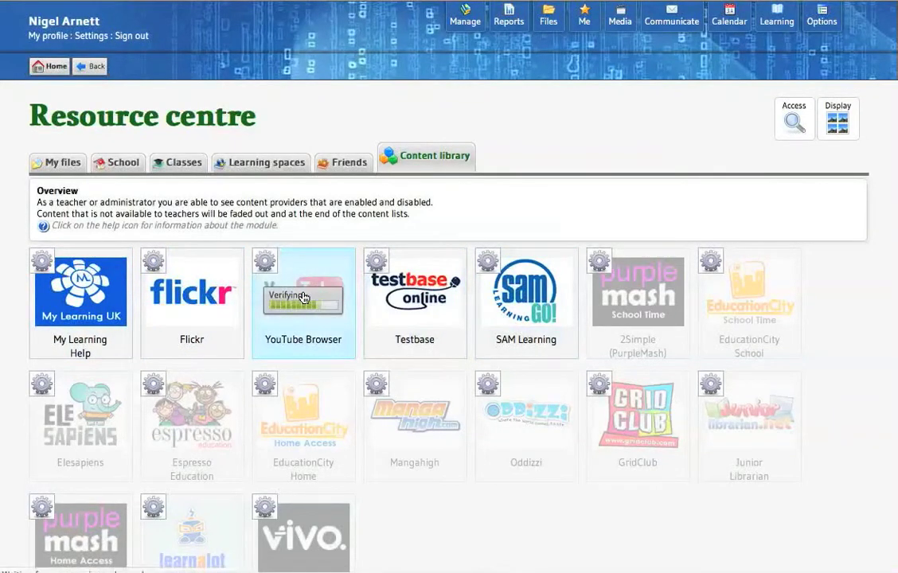
{"action": "left_click", "coordinate": [302, 302]}
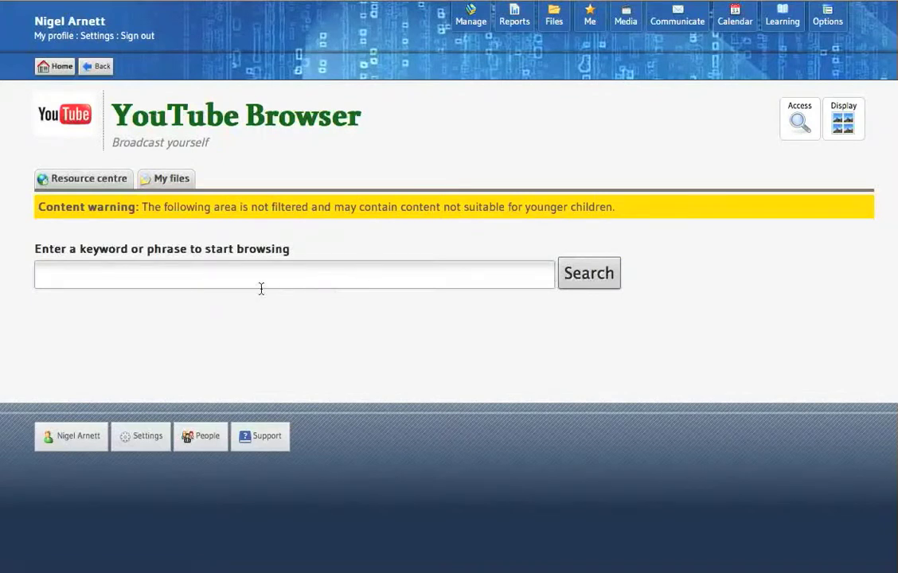
Step: Search the YouTube Browser for the keyword 'guitar'
{"action": "left_click", "coordinate": [293, 273]}
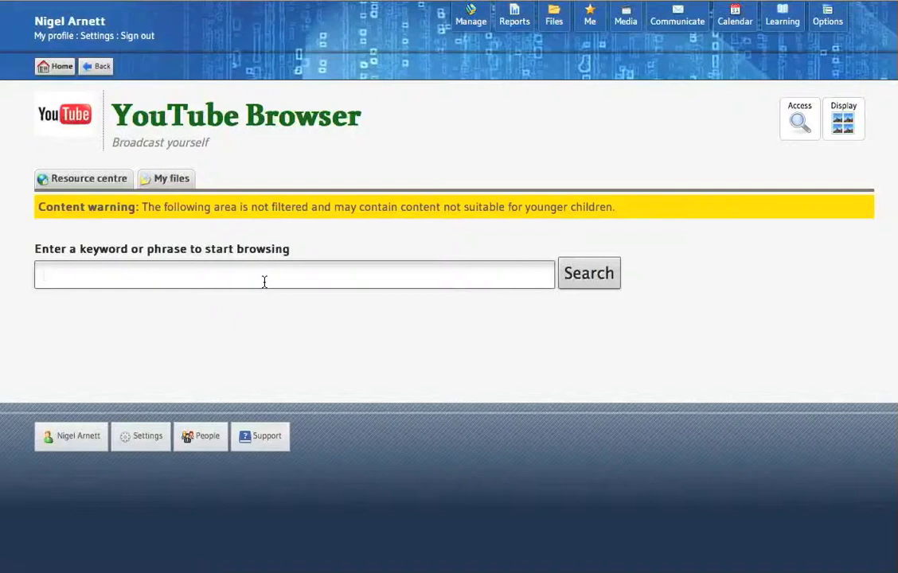
{"action": "left_click", "coordinate": [292, 273]}
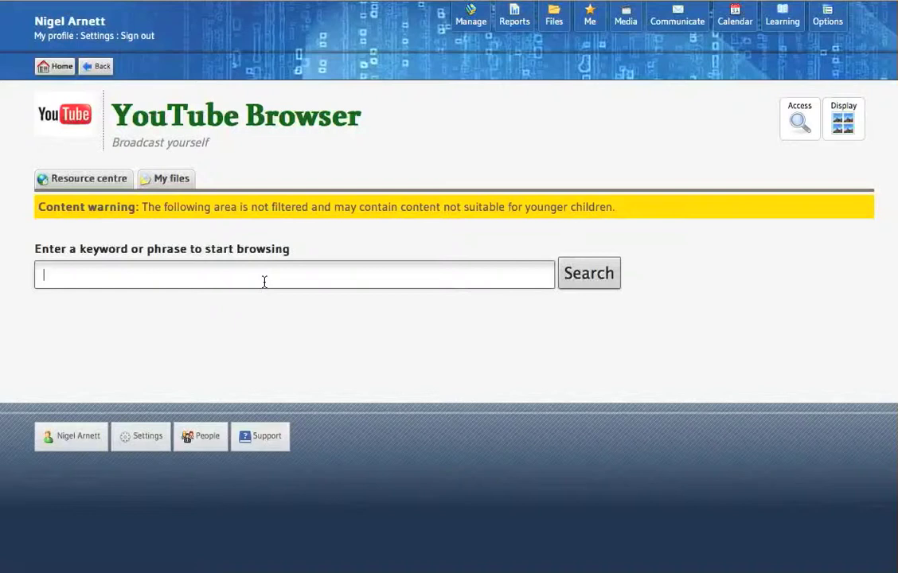
{"action": "type", "text": "g"}
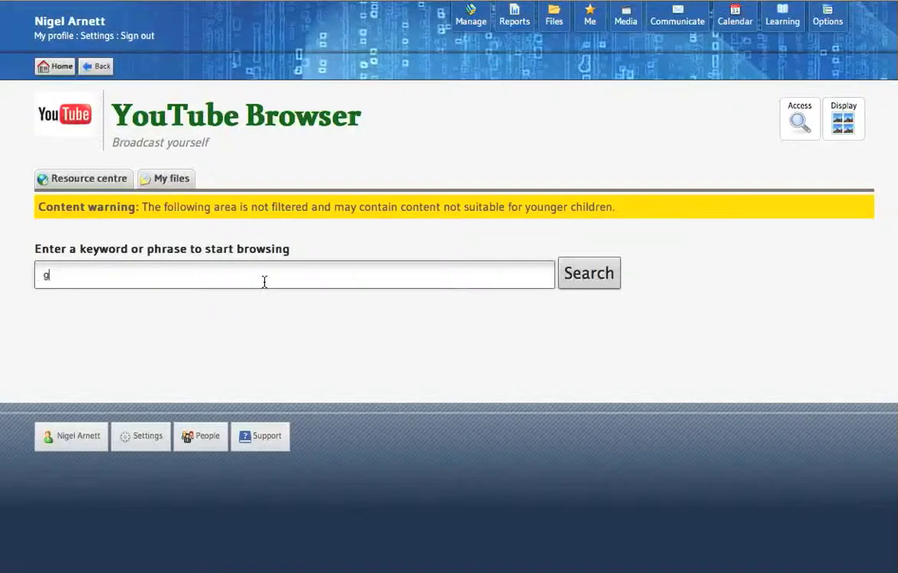
{"action": "type", "text": "uitar"}
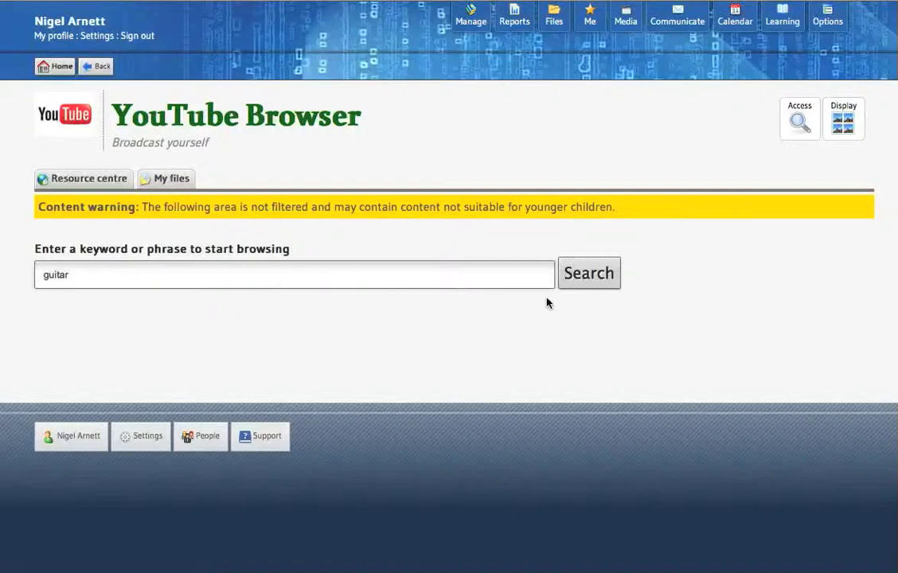
{"action": "left_click", "coordinate": [589, 274]}
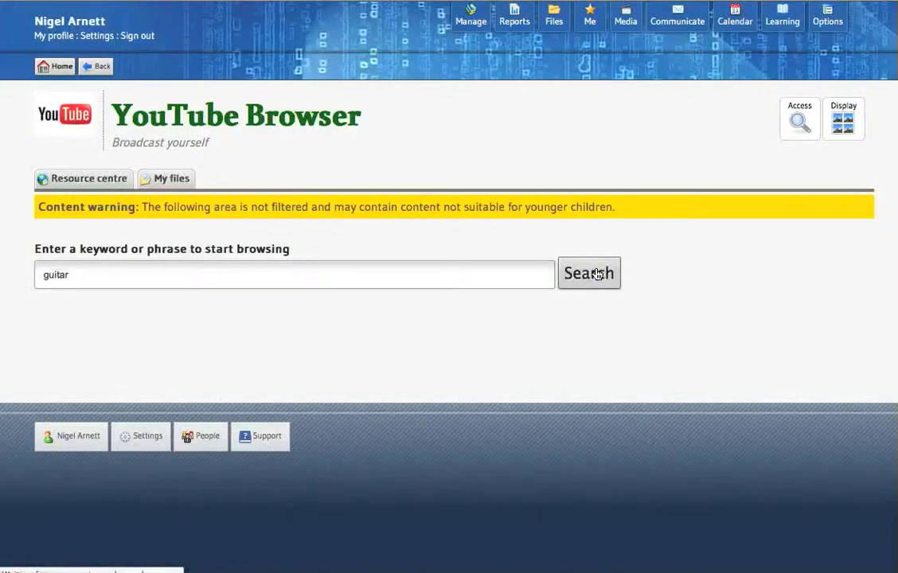
Step: Play the Acoustic Blues guitar lesson from the results, then return to the home dashboard
{"action": "left_click", "coordinate": [589, 274]}
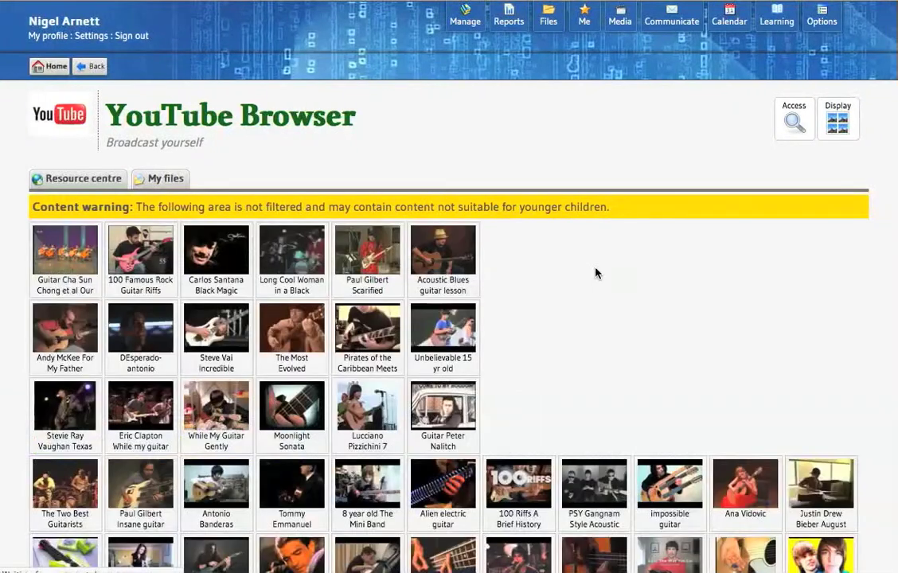
{"action": "left_click", "coordinate": [366, 252]}
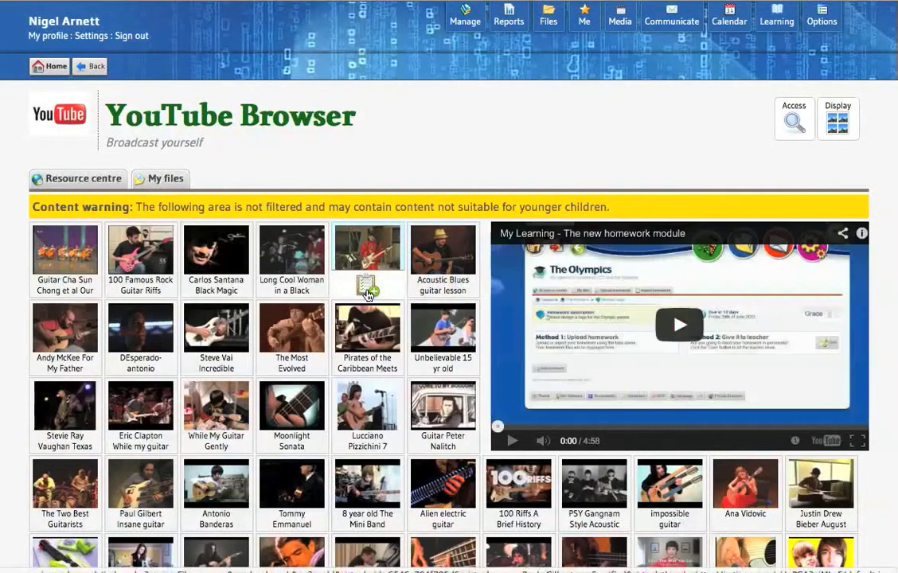
{"action": "scroll", "scroll_direction": "down", "scroll_amount": 3}
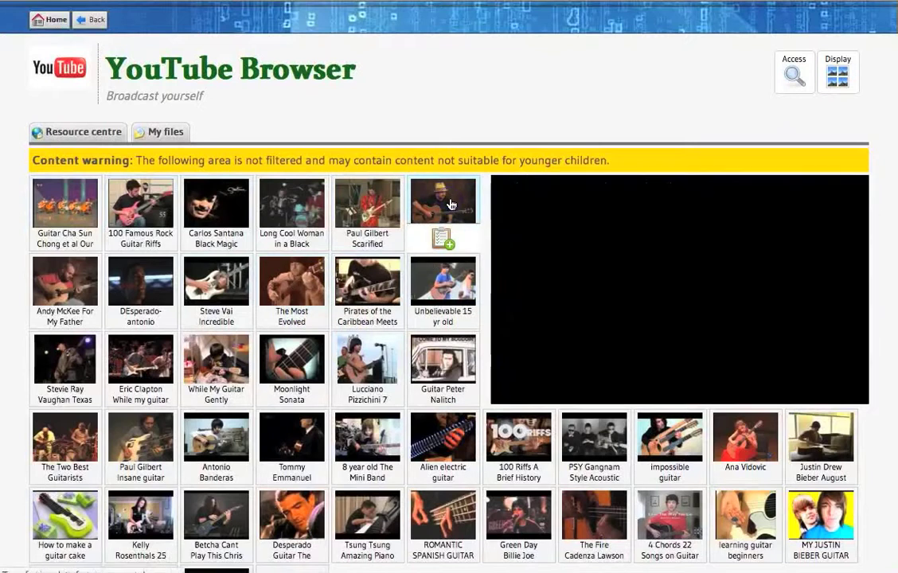
{"action": "left_click", "coordinate": [443, 201]}
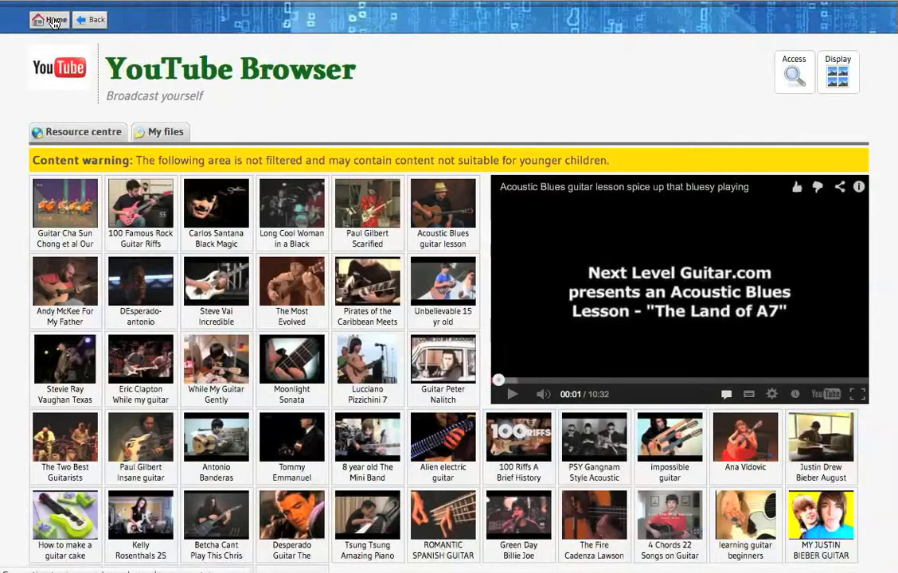
{"action": "left_click", "coordinate": [50, 19]}
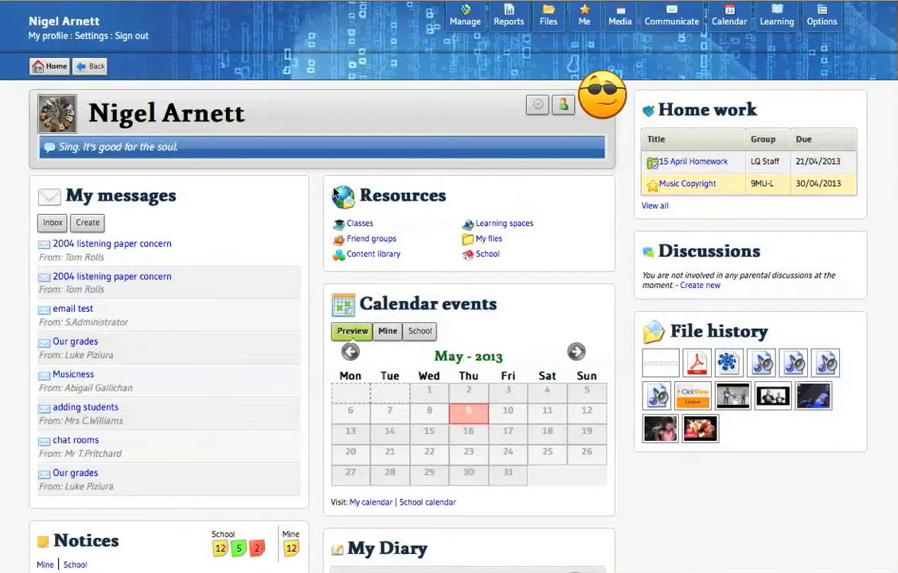
{"action": "mouse_move", "coordinate": [571, 207]}
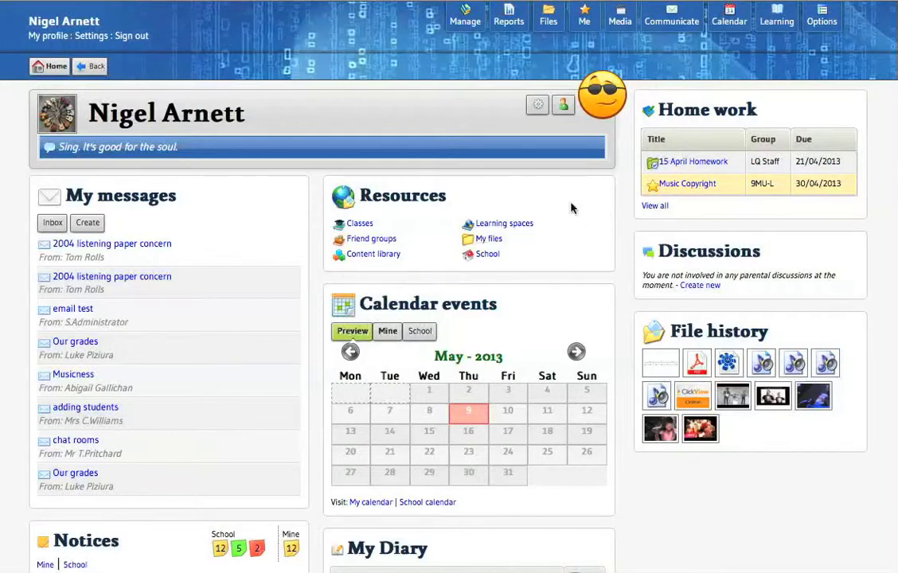
{"action": "mouse_move", "coordinate": [475, 223]}
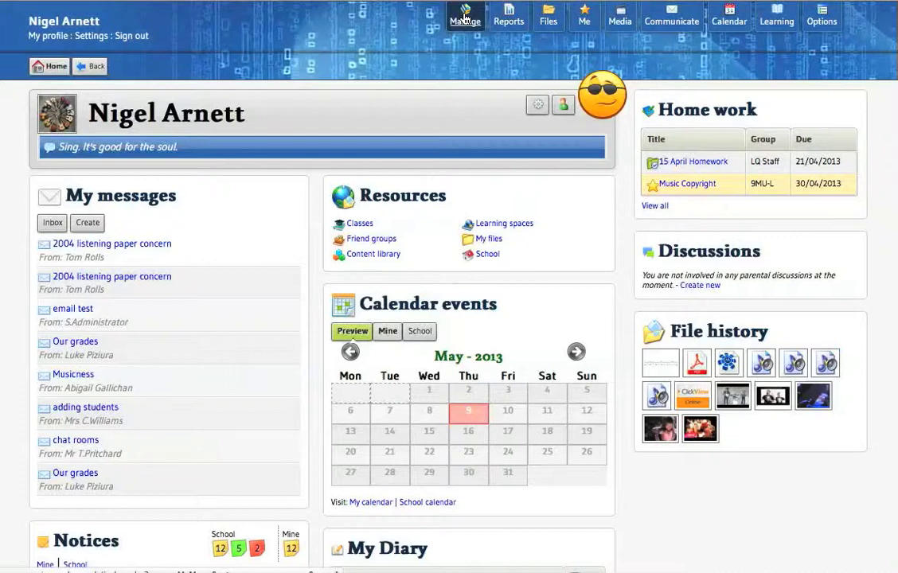
Step: Go to the Learning spaces management page listing LQ Music with 873 members
{"action": "left_click", "coordinate": [465, 16]}
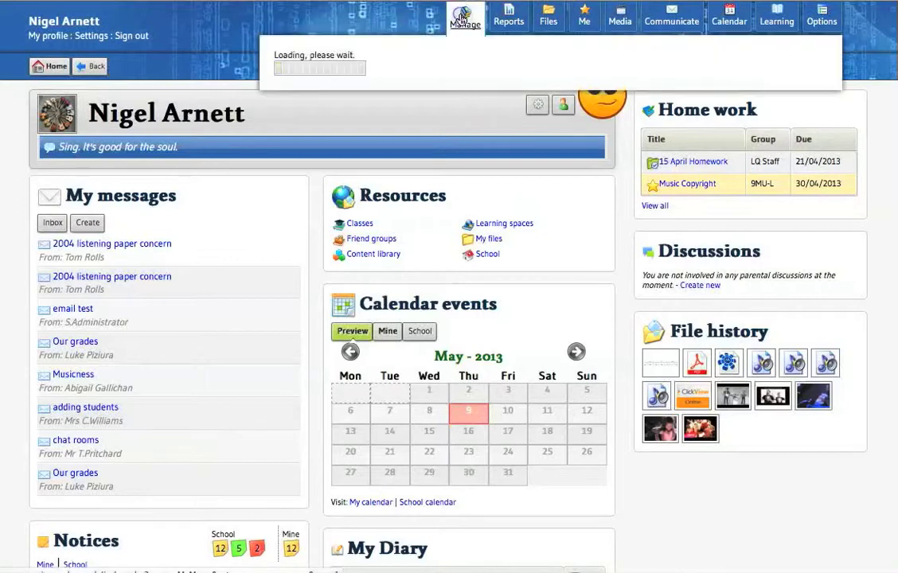
{"action": "left_click", "coordinate": [465, 16]}
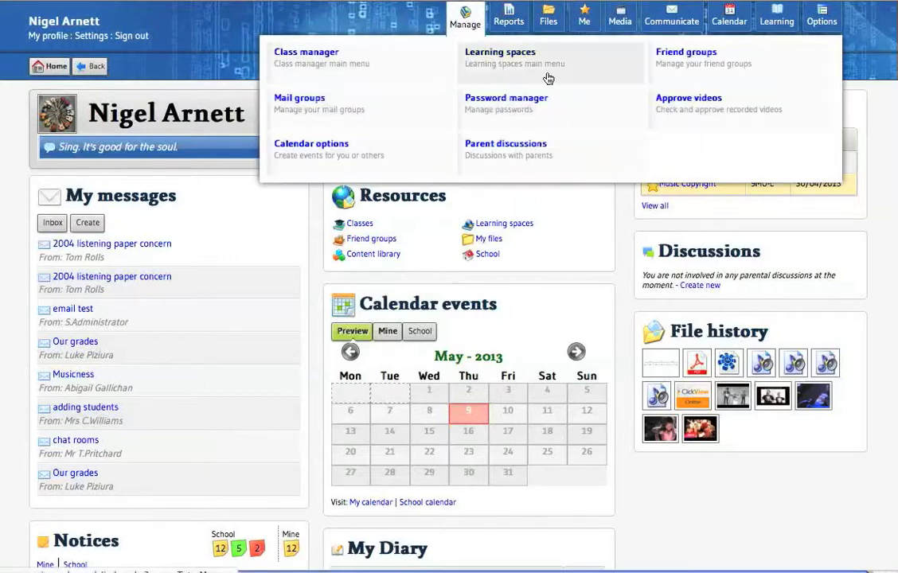
{"action": "mouse_move", "coordinate": [497, 54]}
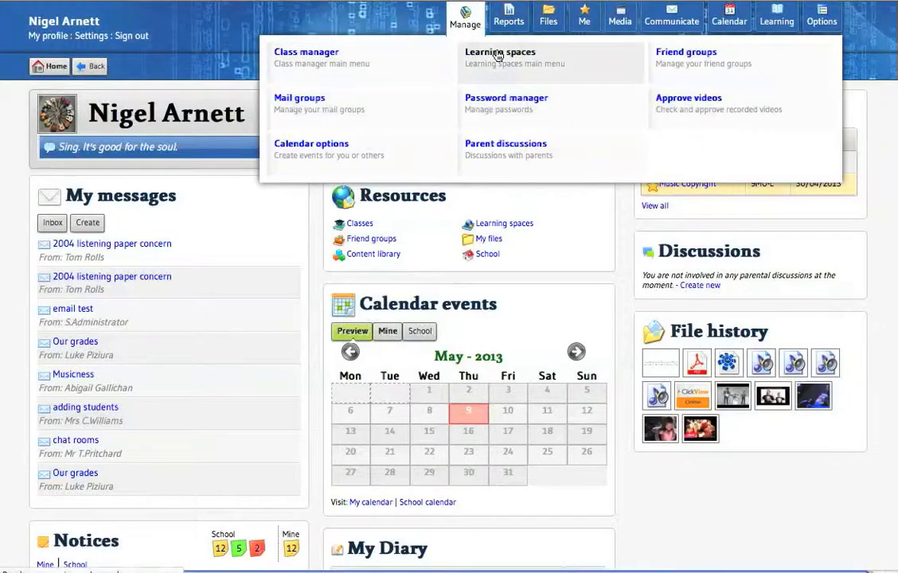
{"action": "left_click", "coordinate": [500, 51]}
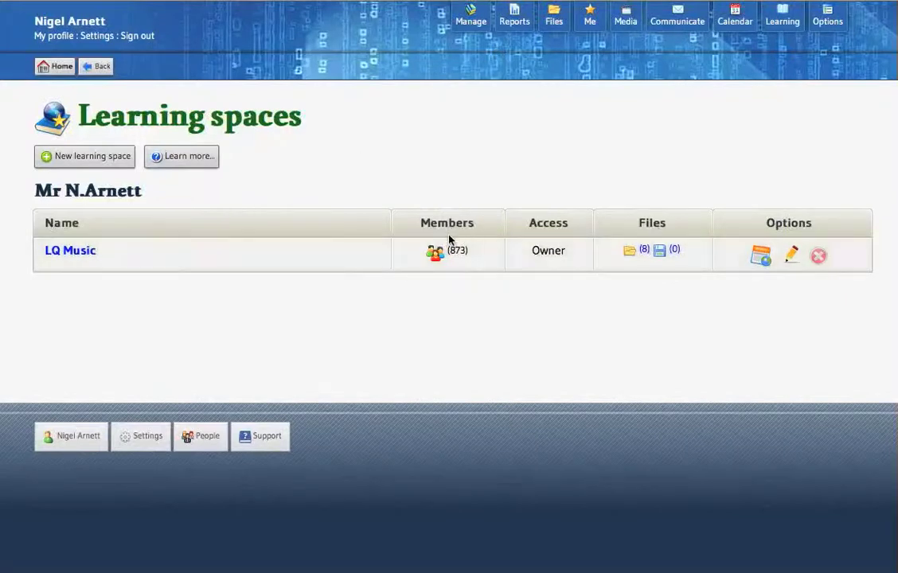
{"action": "mouse_move", "coordinate": [760, 255]}
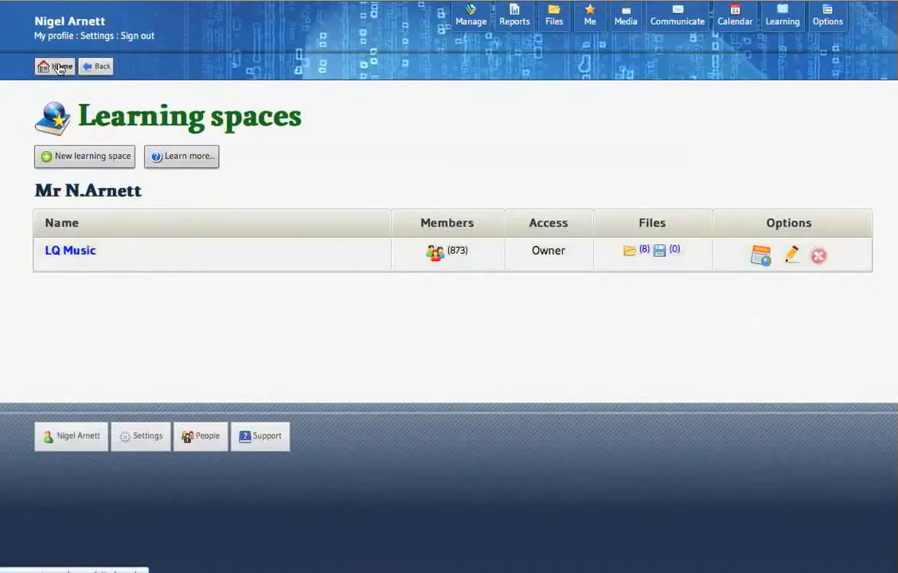
{"action": "left_click", "coordinate": [54, 67]}
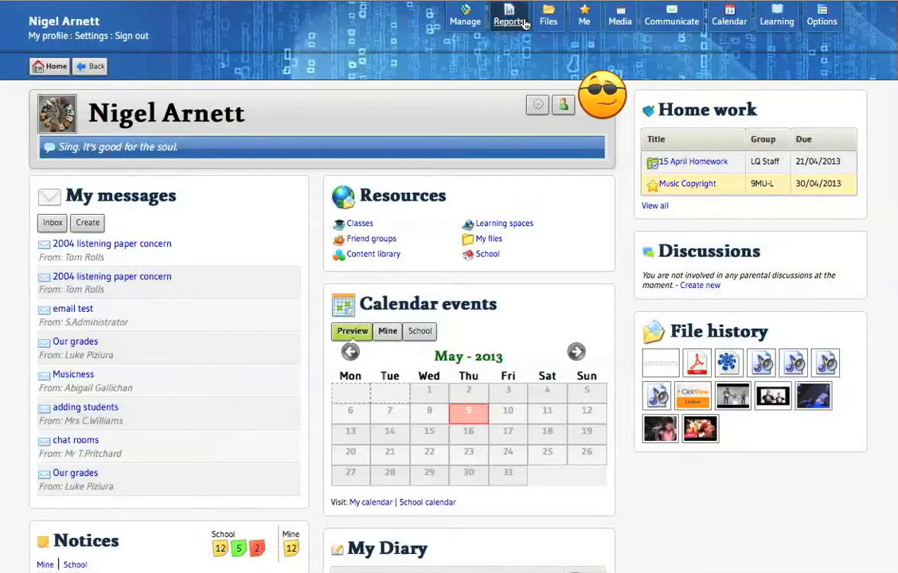
{"action": "mouse_move", "coordinate": [525, 89]}
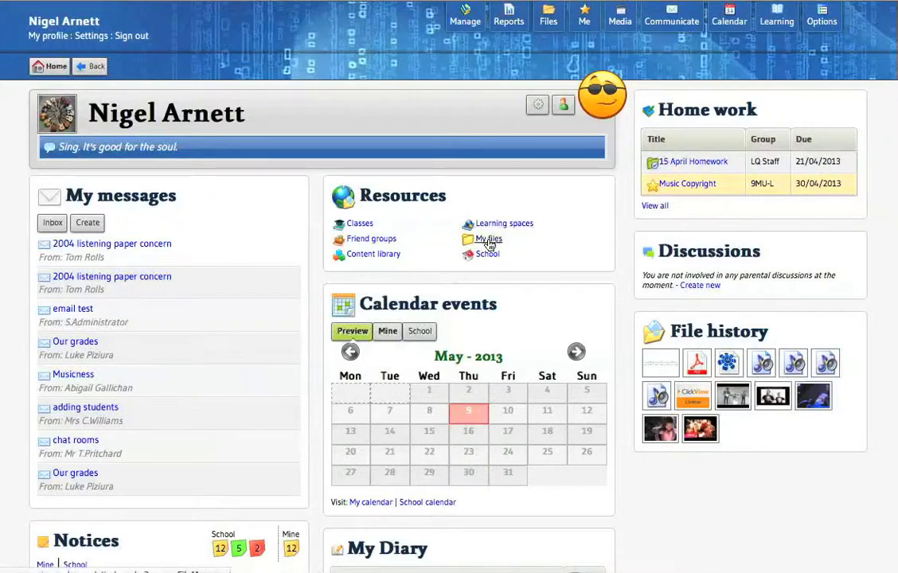
Step: Show My Files with its cloud storage links, folders and uploaded media
{"action": "left_click", "coordinate": [488, 239]}
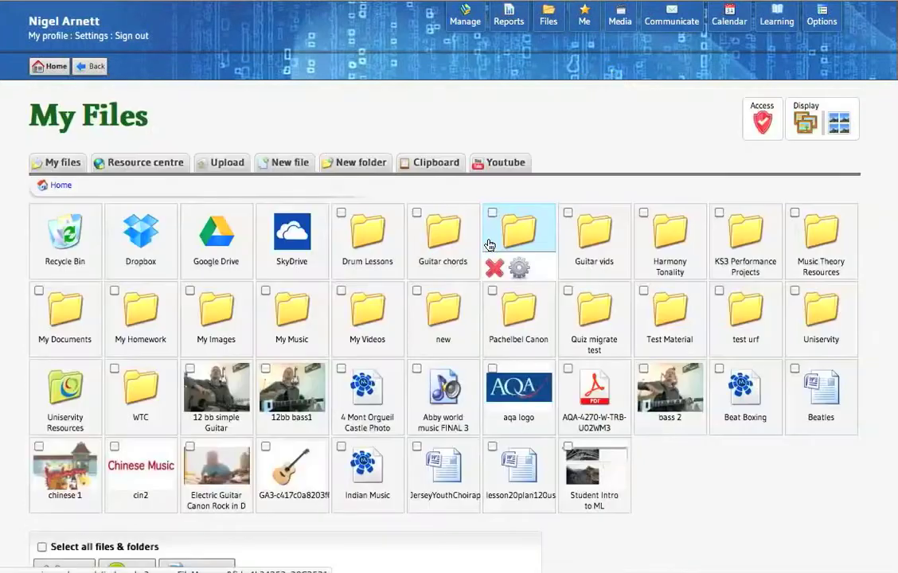
{"action": "mouse_move", "coordinate": [490, 289]}
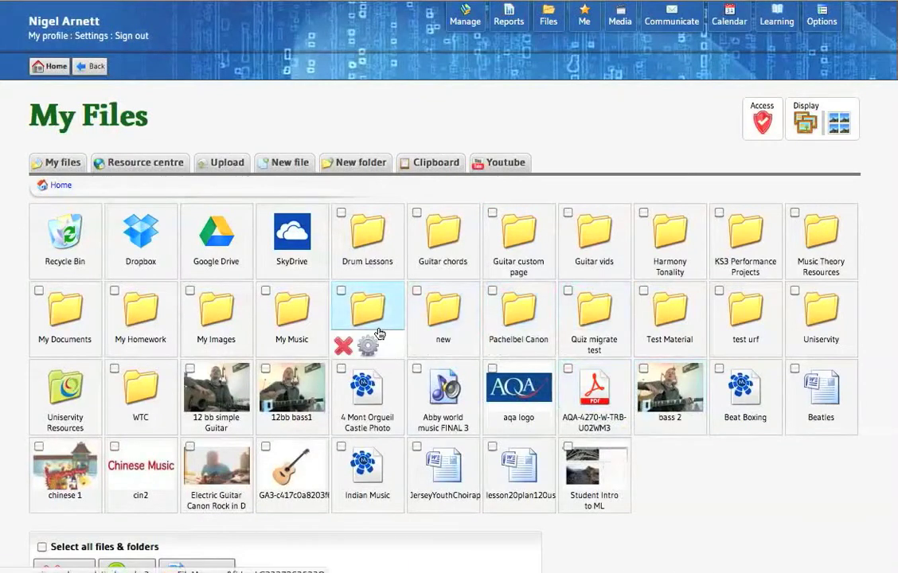
{"action": "mouse_move", "coordinate": [368, 318]}
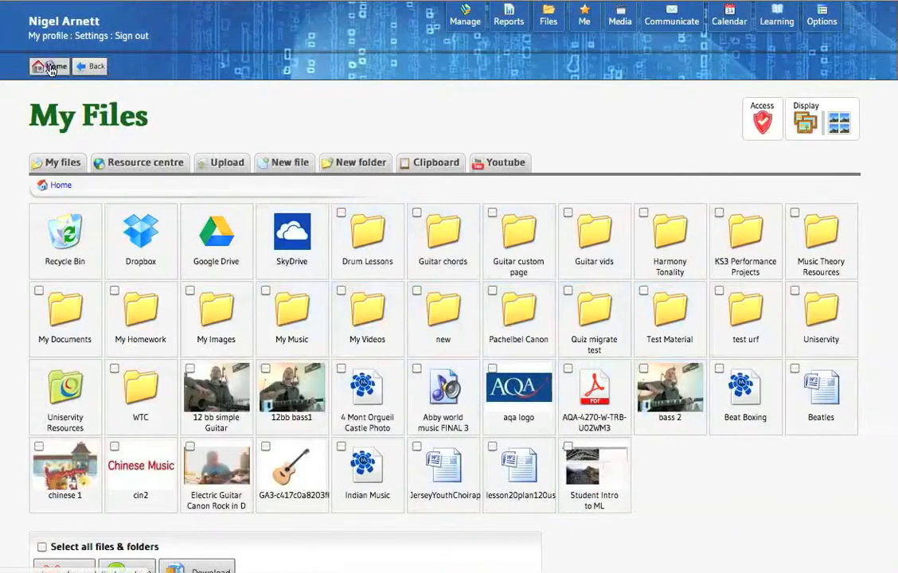
{"action": "left_click", "coordinate": [509, 16]}
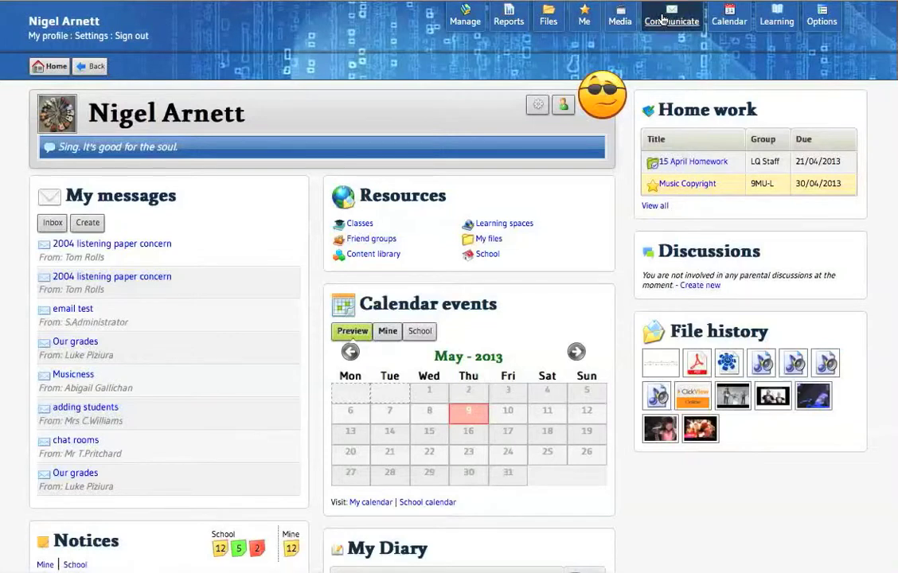
{"action": "left_click", "coordinate": [671, 19]}
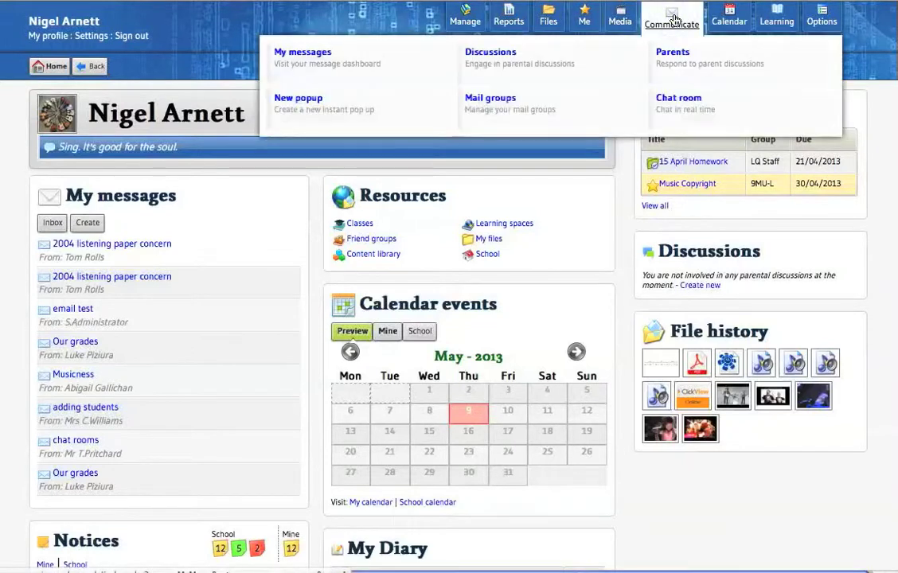
{"action": "mouse_move", "coordinate": [315, 57]}
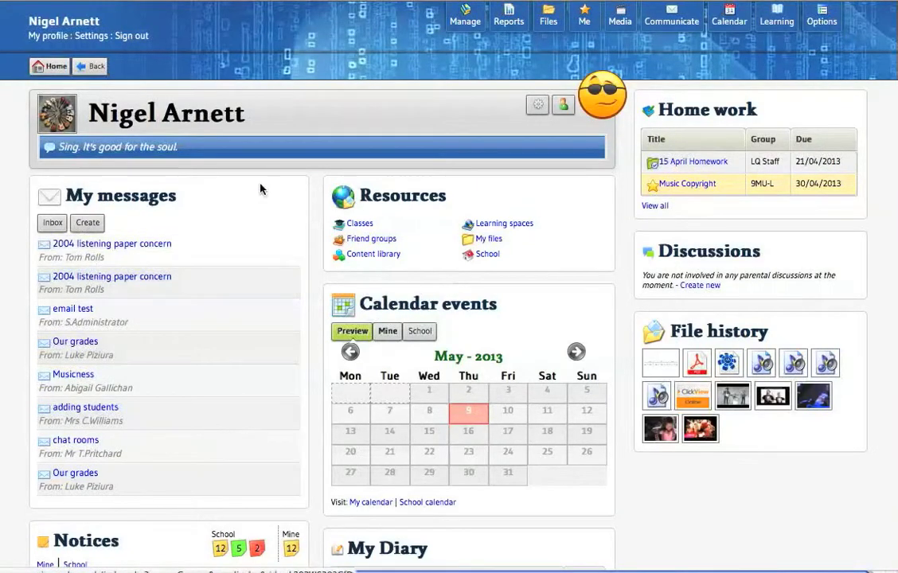
{"action": "left_click", "coordinate": [672, 16]}
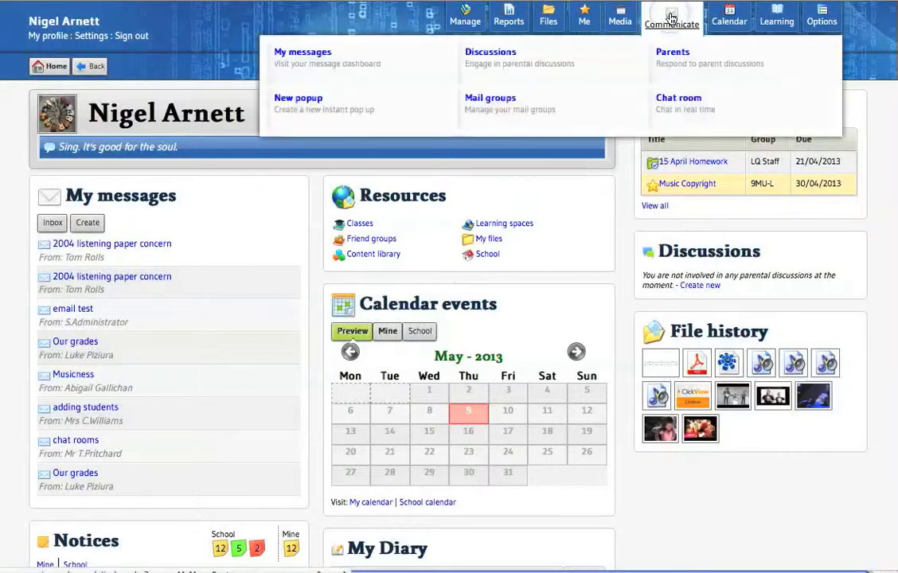
{"action": "mouse_move", "coordinate": [297, 57]}
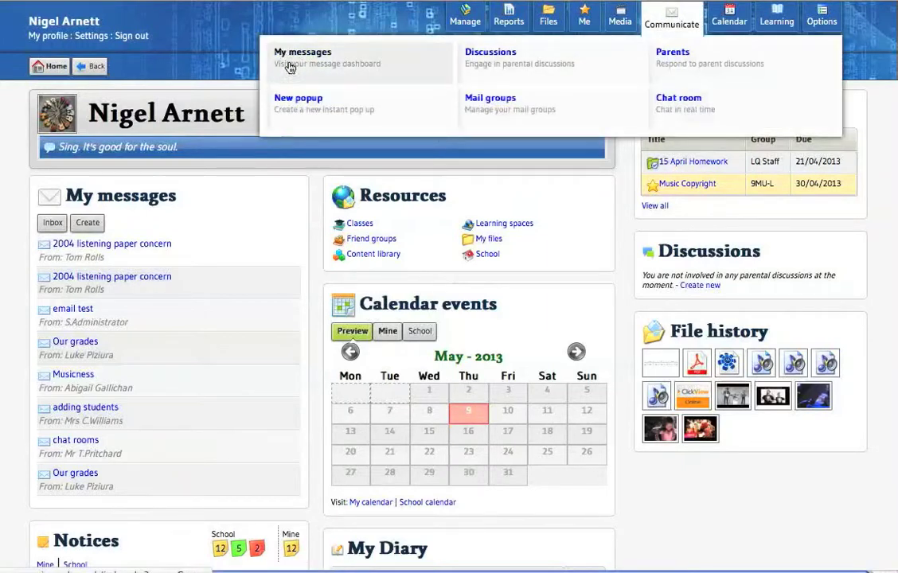
{"action": "mouse_move", "coordinate": [452, 74]}
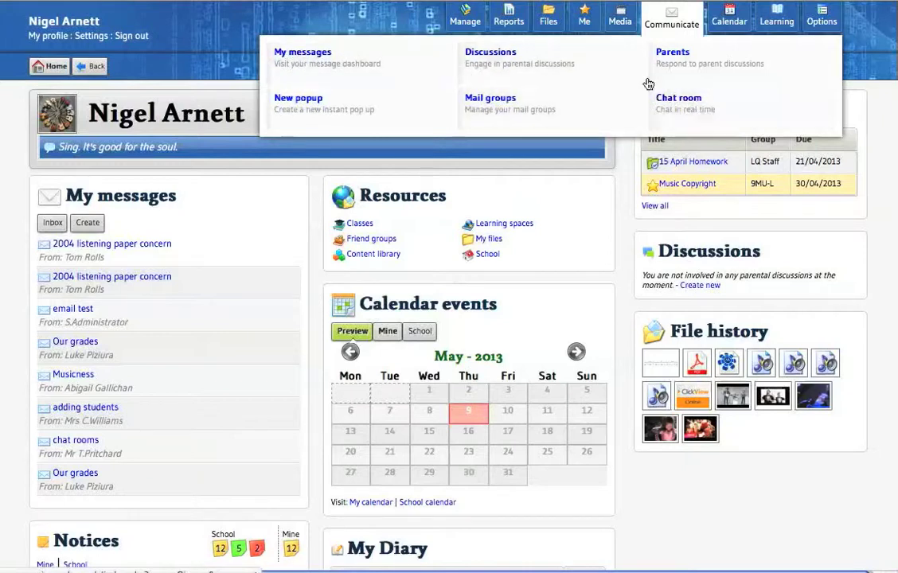
{"action": "mouse_move", "coordinate": [398, 17]}
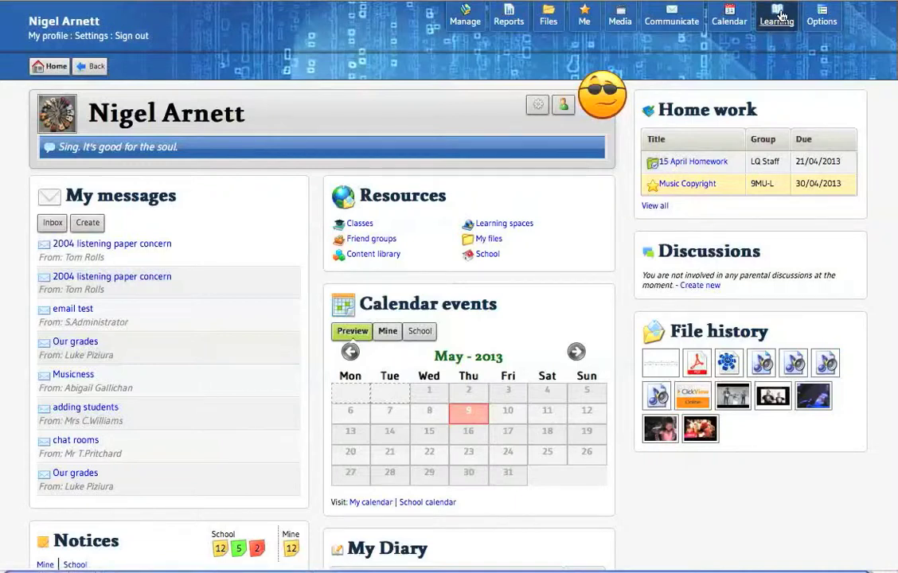
Step: Go to My courses and view the GCSE Music course with its AQA introduction
{"action": "left_click", "coordinate": [776, 16]}
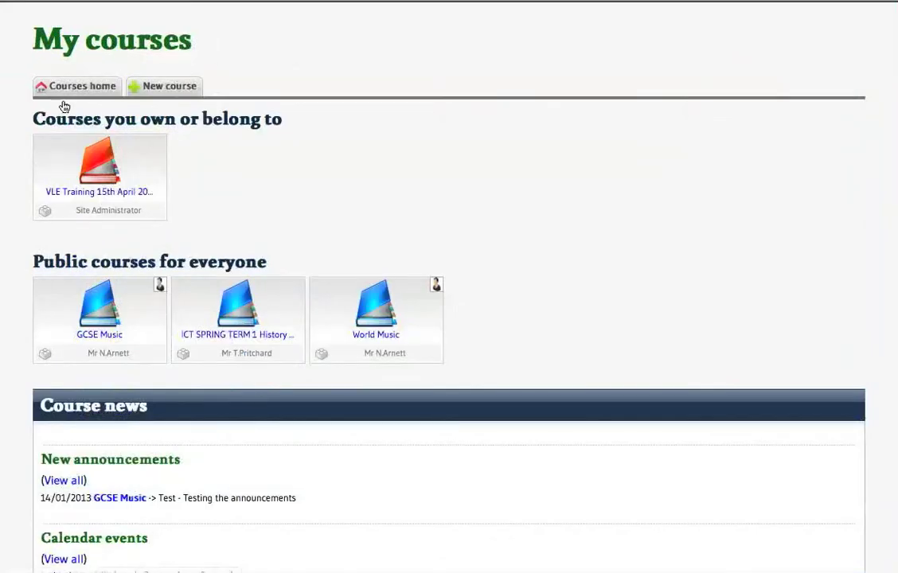
{"action": "mouse_move", "coordinate": [98, 310]}
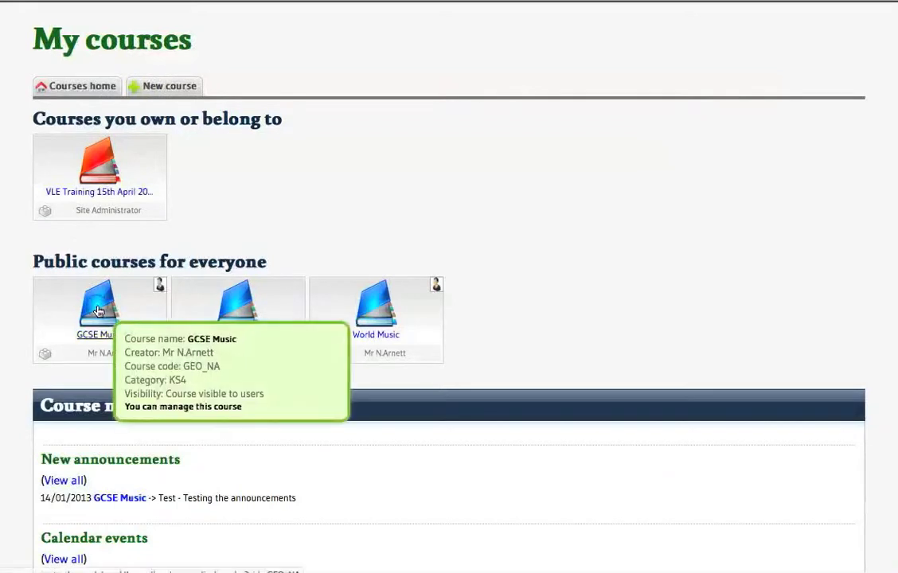
{"action": "left_click", "coordinate": [94, 311]}
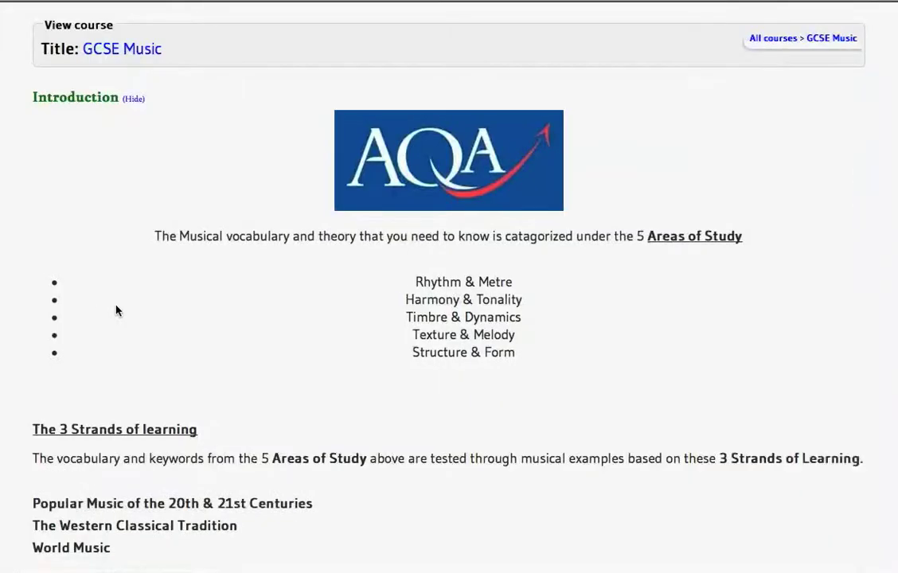
{"action": "scroll", "scroll_direction": "down", "scroll_amount": 3}
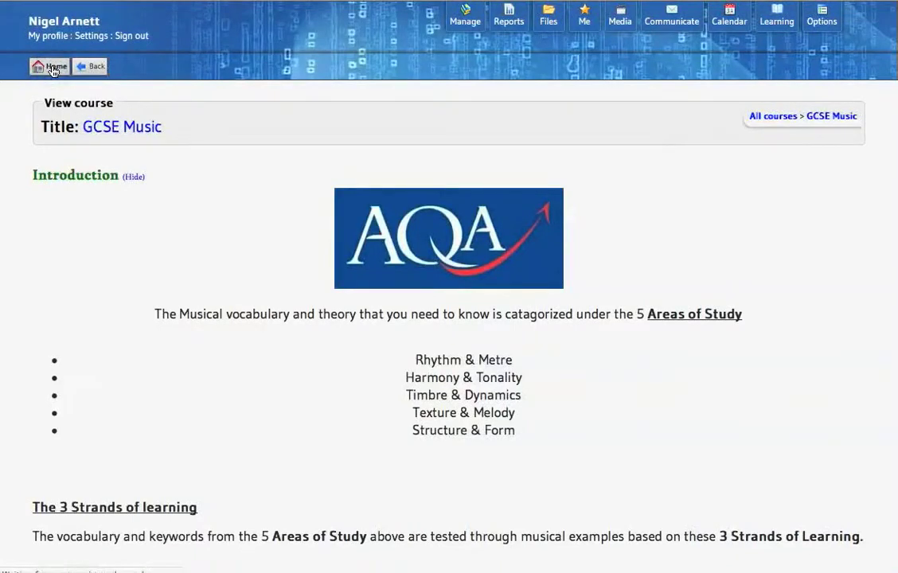
Step: Return to the home dashboard and show the account Options menu
{"action": "left_click", "coordinate": [49, 66]}
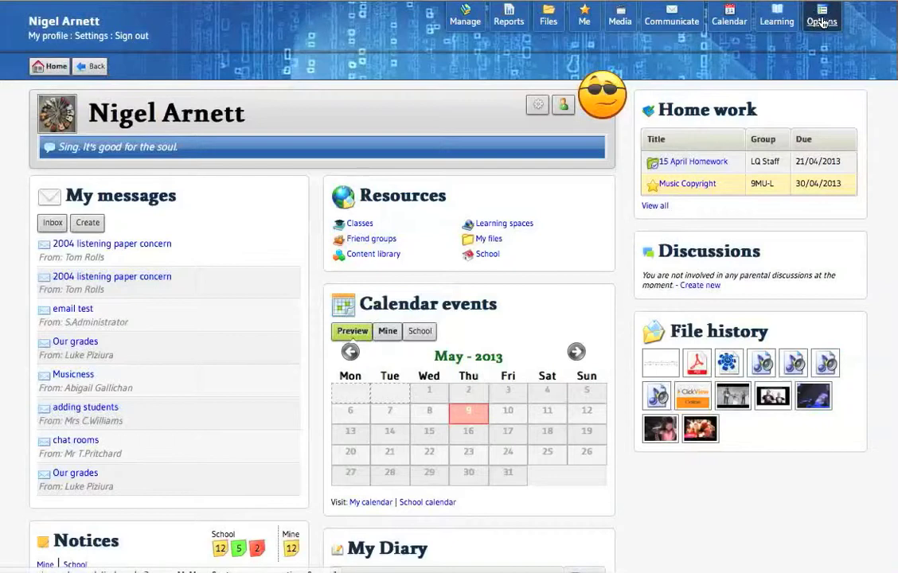
{"action": "left_click", "coordinate": [821, 16]}
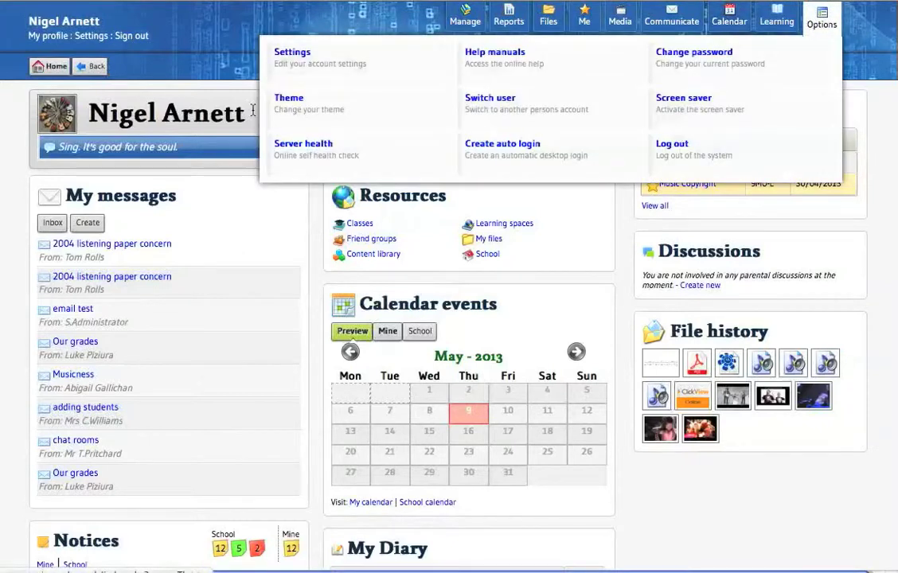
{"action": "mouse_move", "coordinate": [293, 108]}
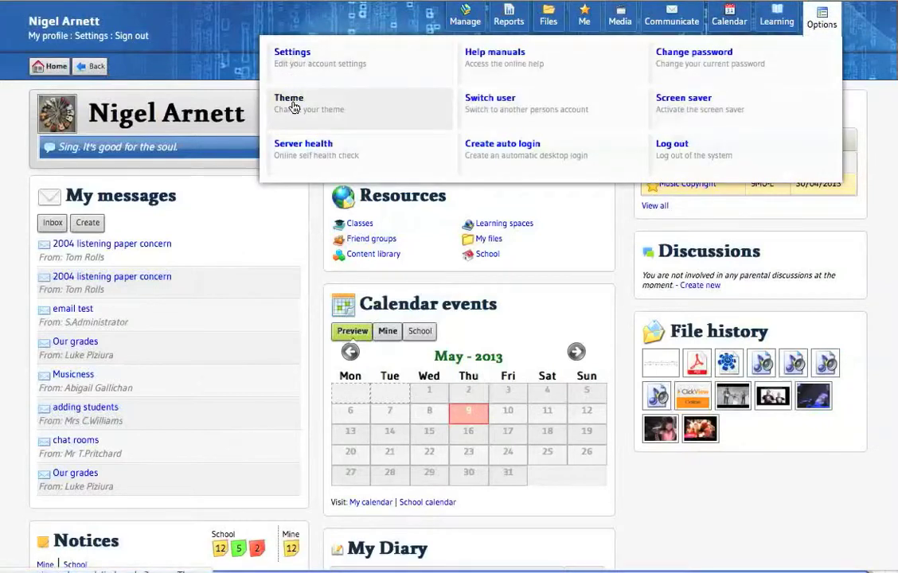
{"action": "mouse_move", "coordinate": [503, 150]}
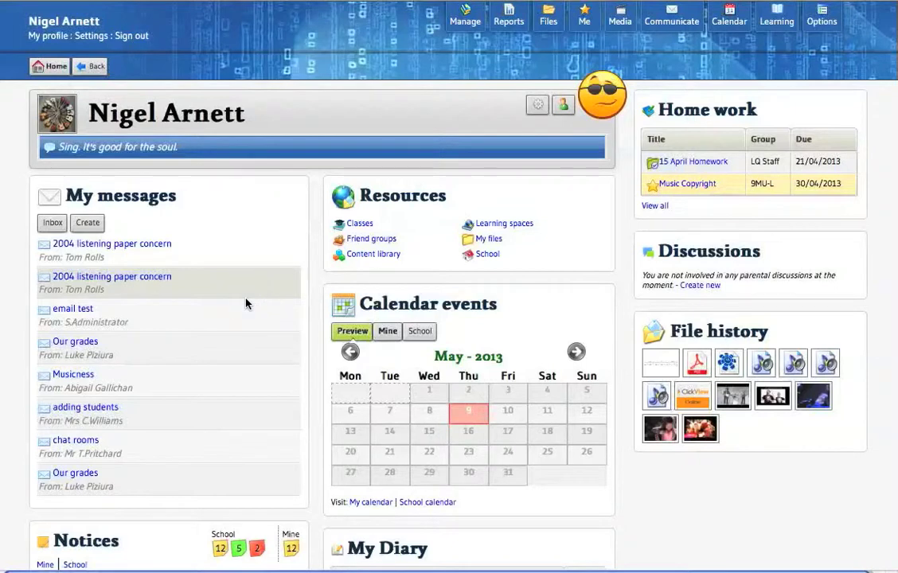
Step: Reach the dashboard footer and bring up the Support panel options
{"action": "scroll", "scroll_direction": "down", "scroll_amount": 3}
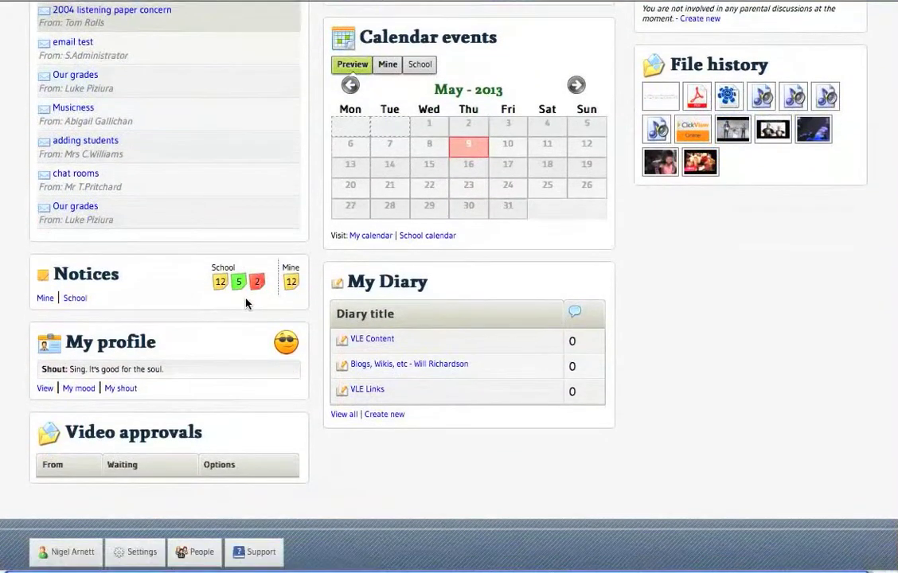
{"action": "scroll", "scroll_direction": "down", "scroll_amount": 3}
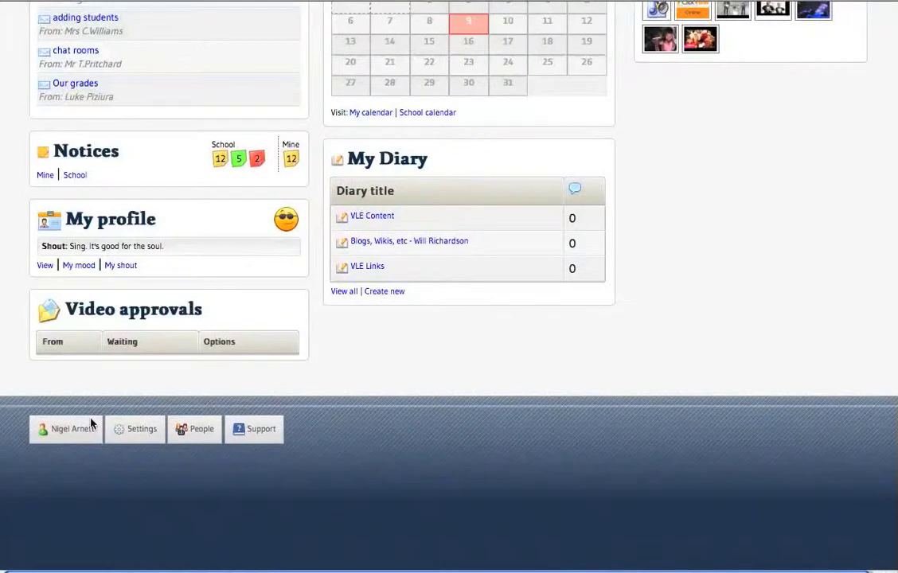
{"action": "mouse_move", "coordinate": [254, 430]}
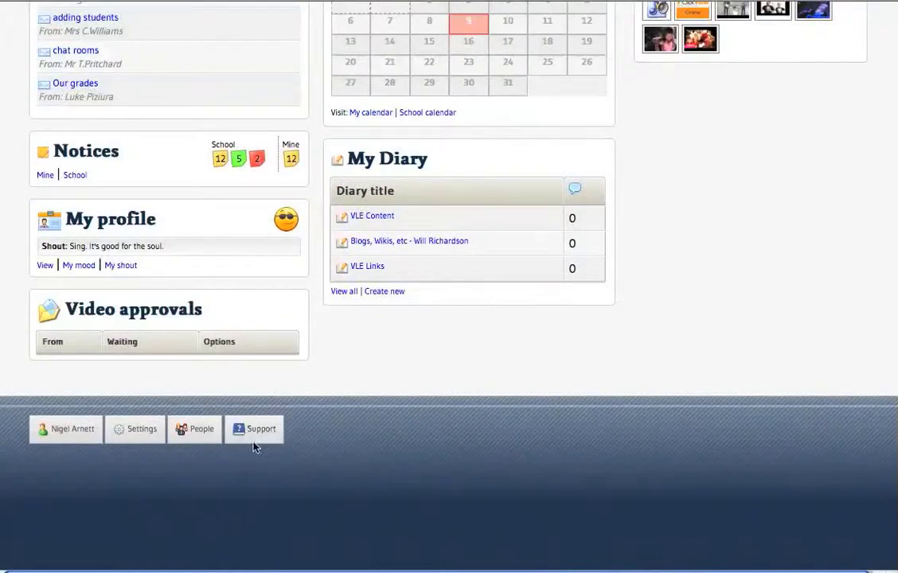
{"action": "left_click", "coordinate": [255, 430]}
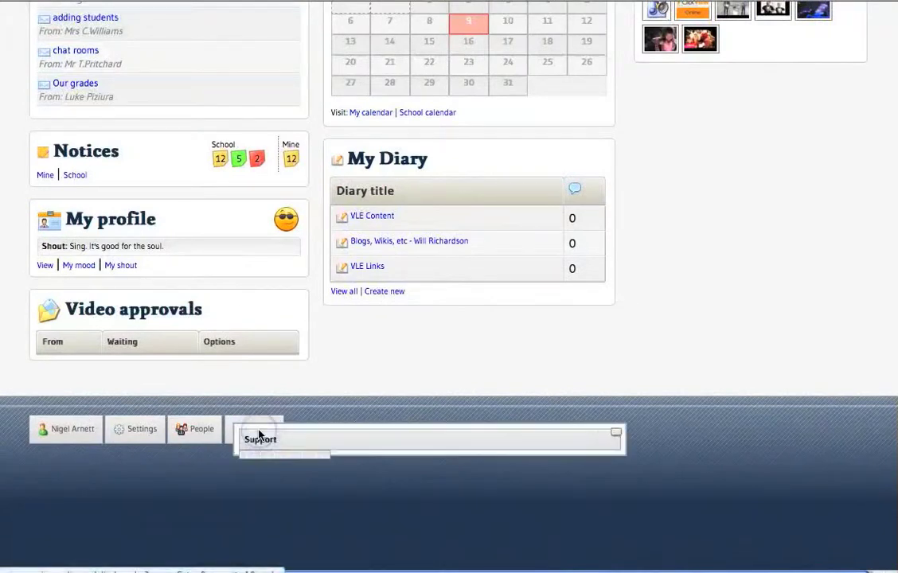
{"action": "left_click", "coordinate": [261, 439]}
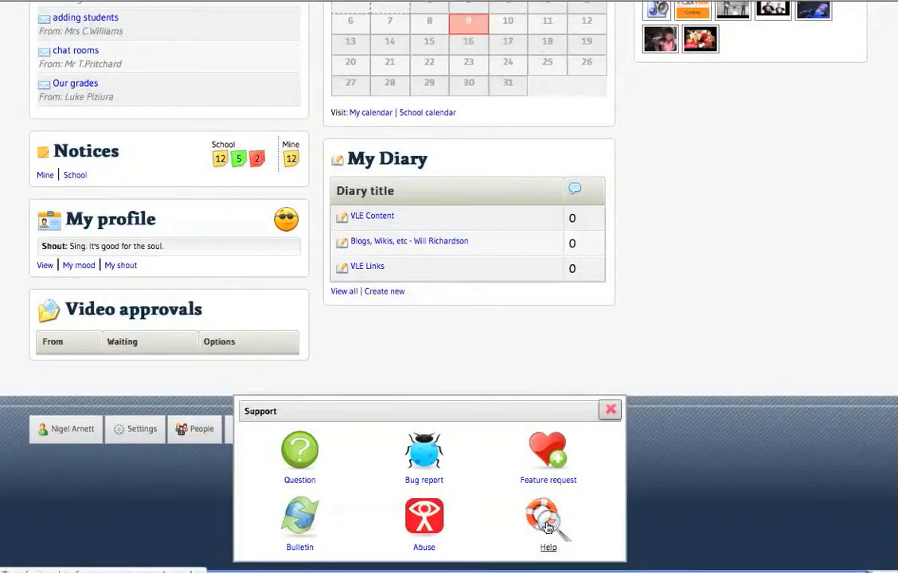
Step: Browse the Help video playlists, then return to the home dashboard
{"action": "left_click", "coordinate": [547, 517]}
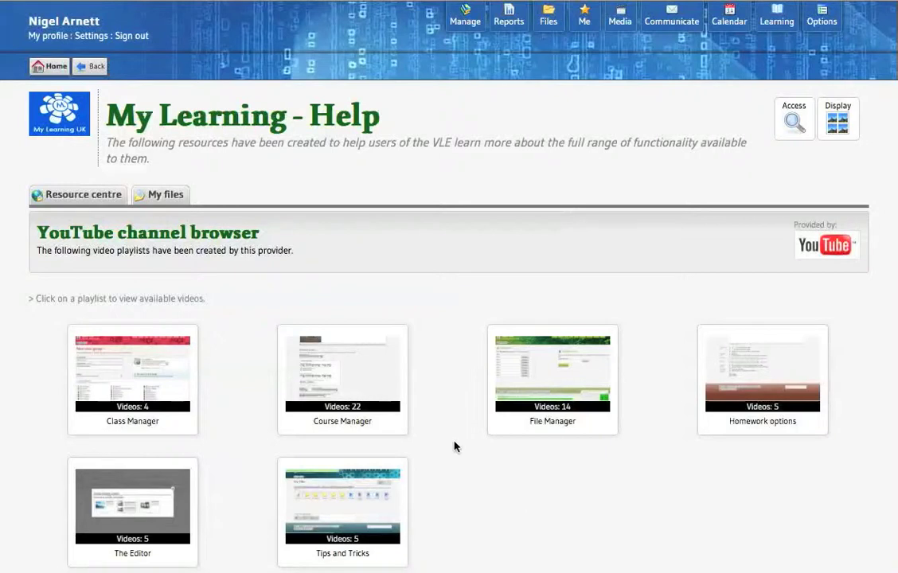
{"action": "scroll", "scroll_direction": "down", "scroll_amount": 3}
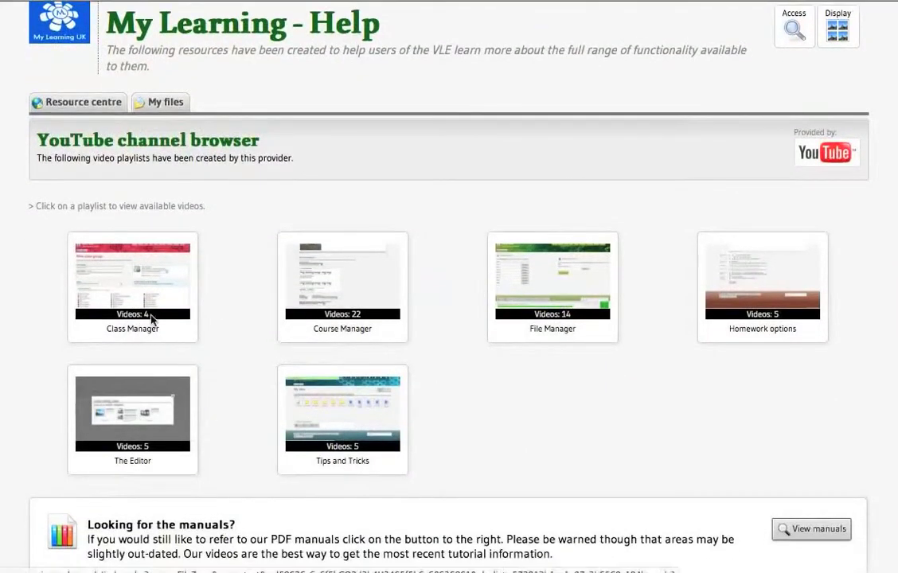
{"action": "mouse_move", "coordinate": [102, 430]}
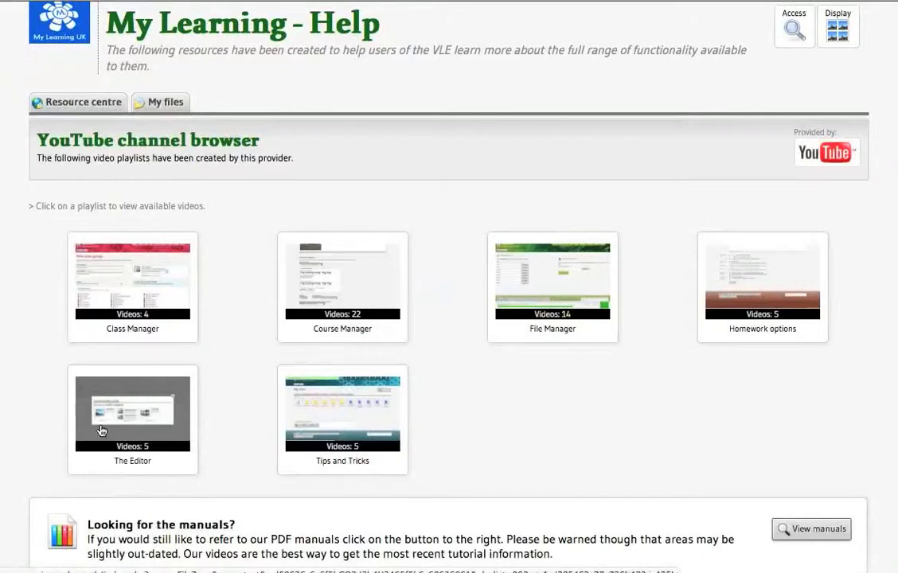
{"action": "mouse_move", "coordinate": [576, 430]}
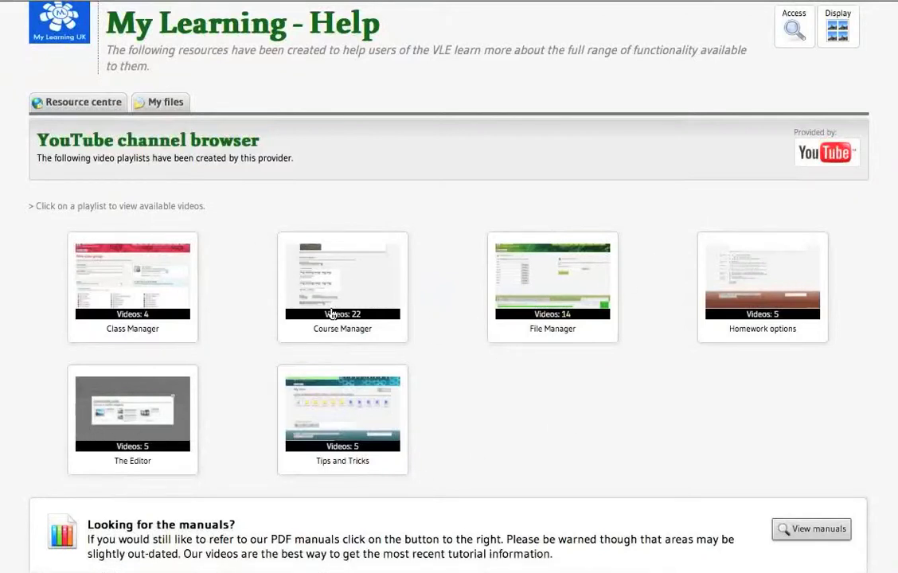
{"action": "mouse_move", "coordinate": [331, 293]}
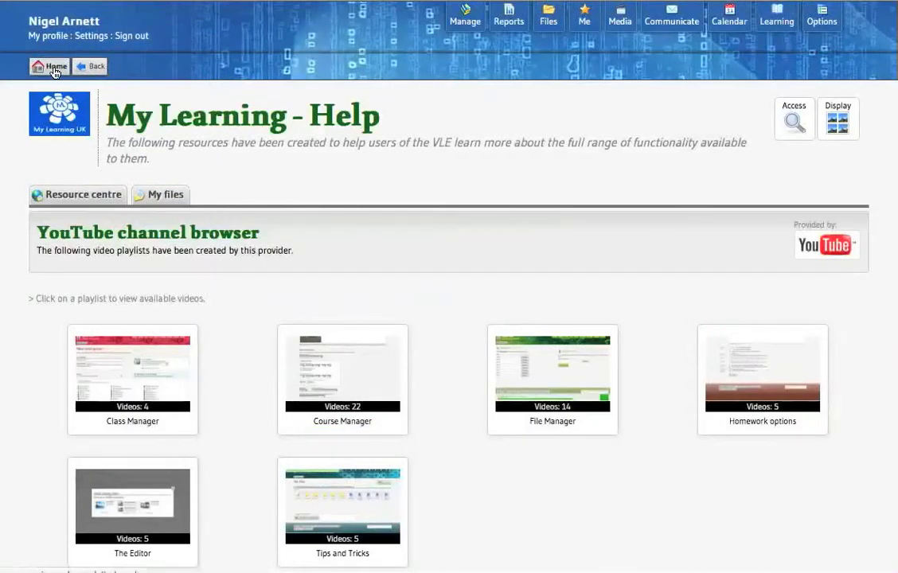
{"action": "left_click", "coordinate": [49, 67]}
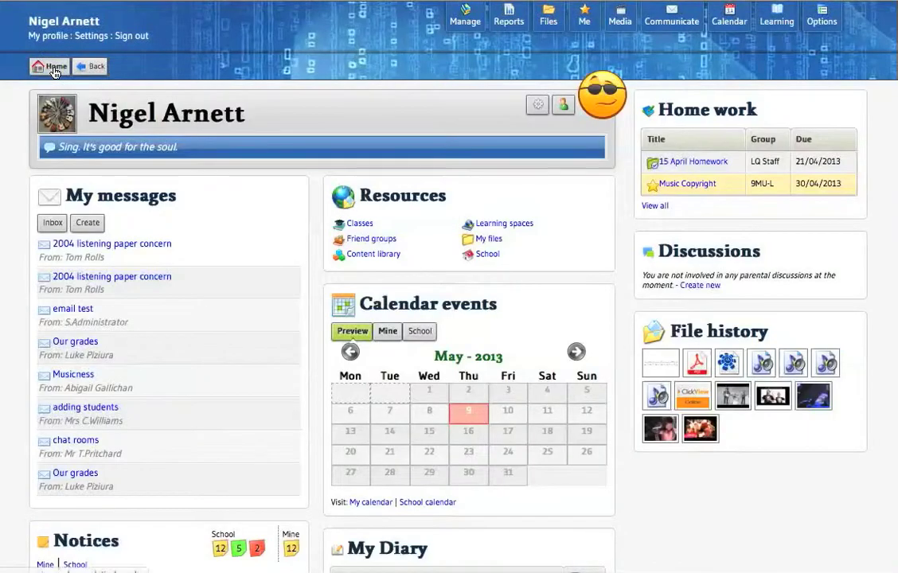
{"action": "mouse_move", "coordinate": [598, 249]}
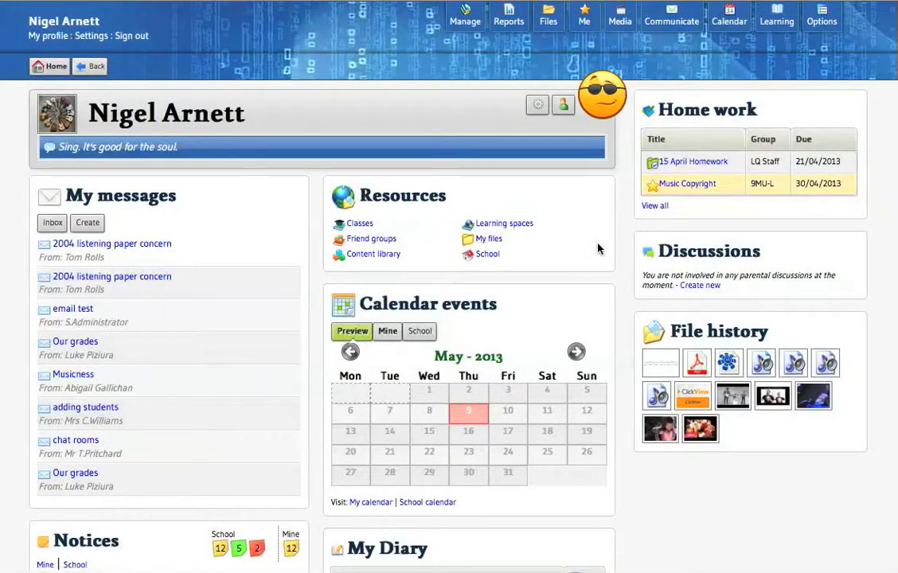